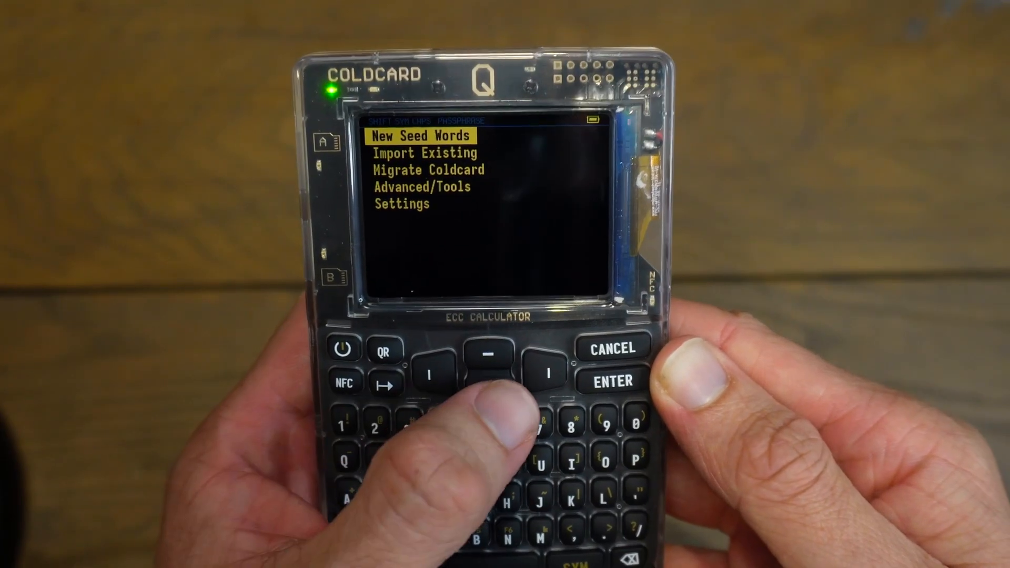
# - Navigate the Coldcard Q to Advanced/Tools > Upgrade Firmware, showing Show Version and From MicroSD
pyautogui.press('down')
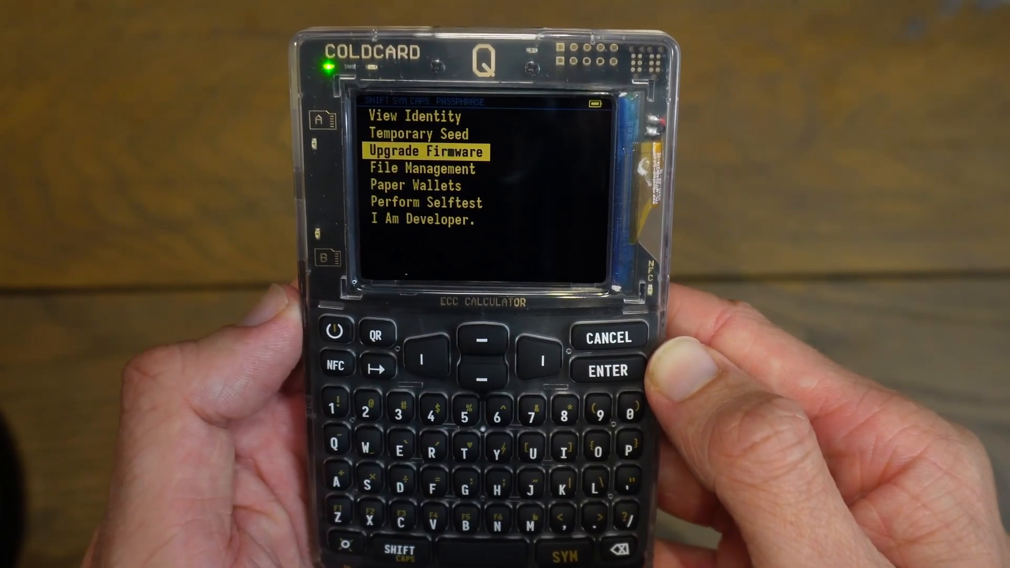
pyautogui.click(601, 370)
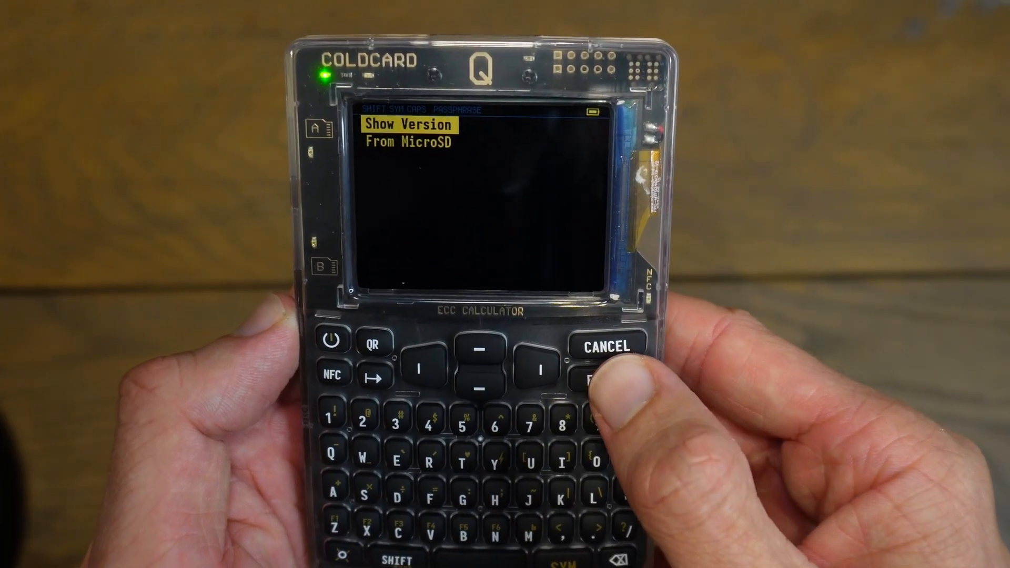
pyautogui.click(605, 377)
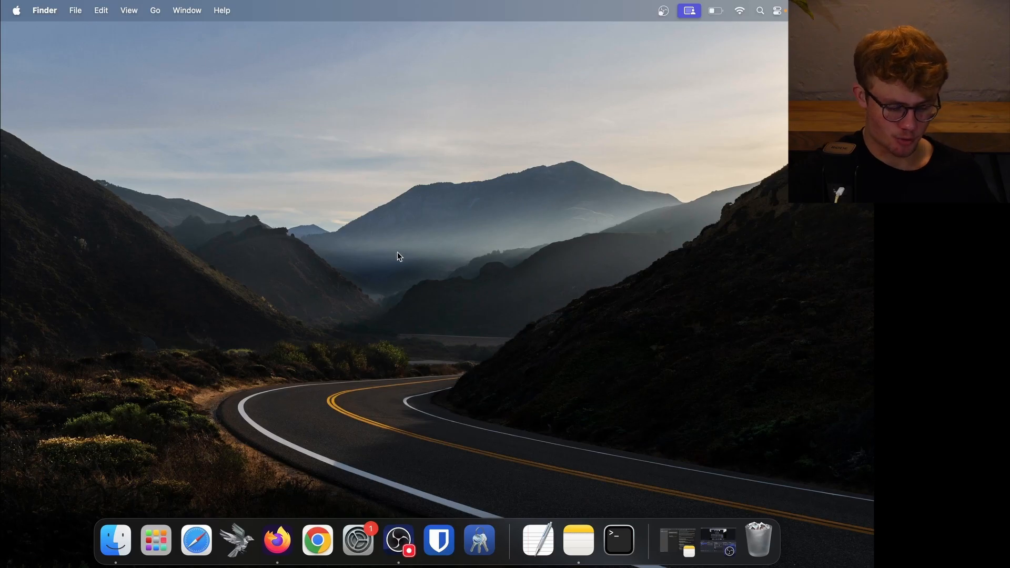
# - Search Google for 'coldcard docs' and open the documentation's 'How to upgrade firmware' page
pyautogui.click(277, 540)
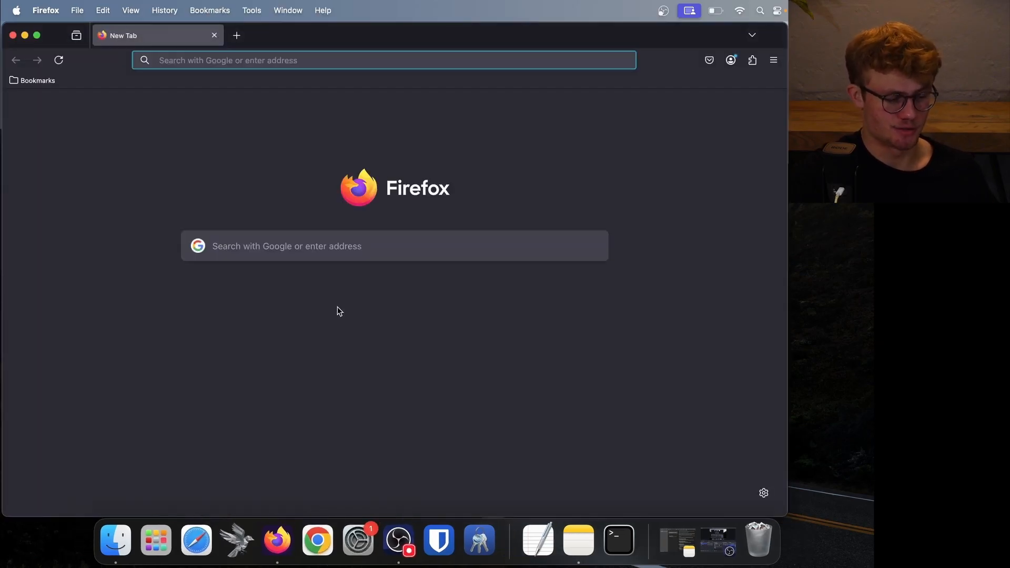
pyautogui.moveTo(245, 140)
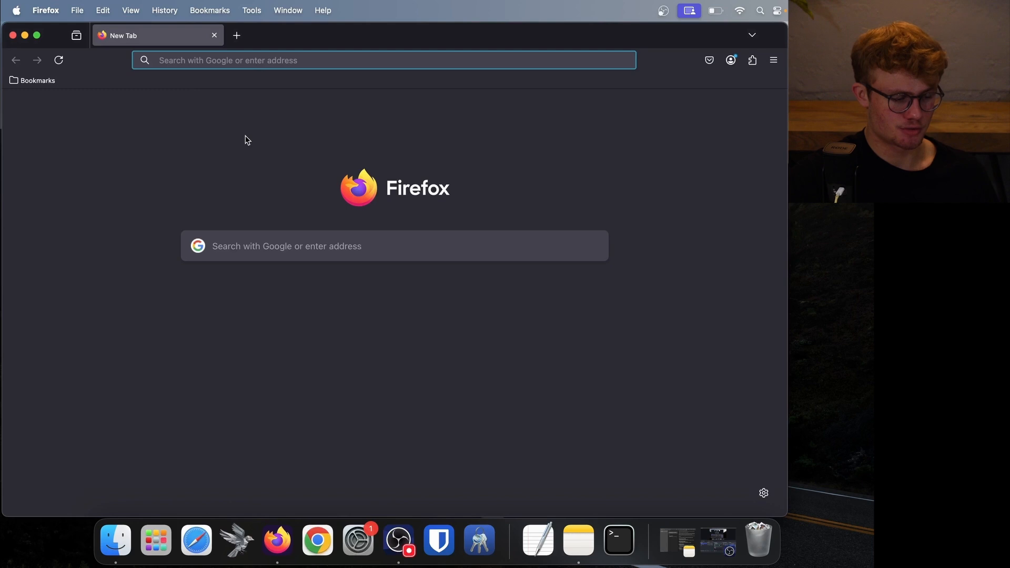
pyautogui.write('coldcard do')
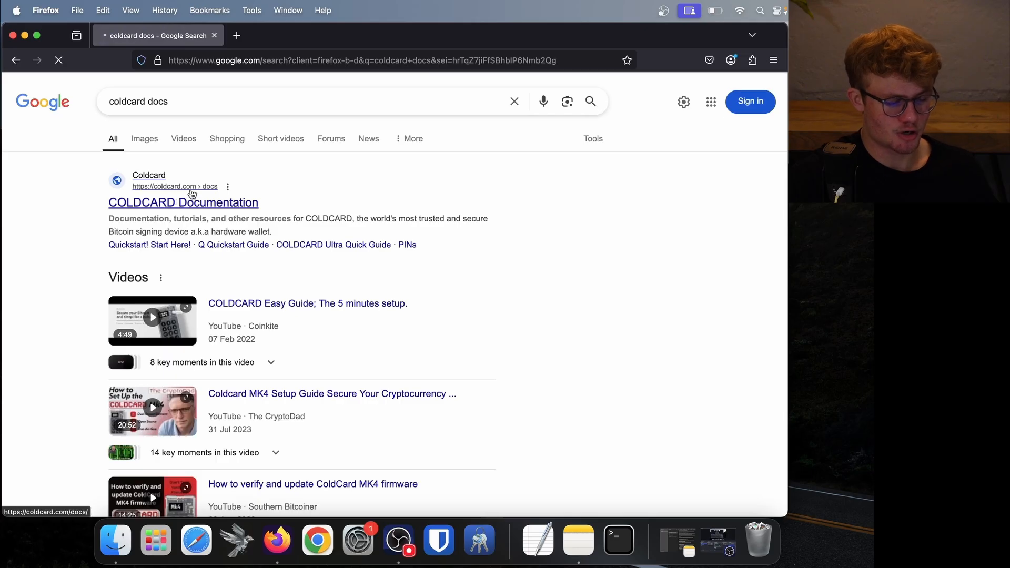
pyautogui.click(184, 202)
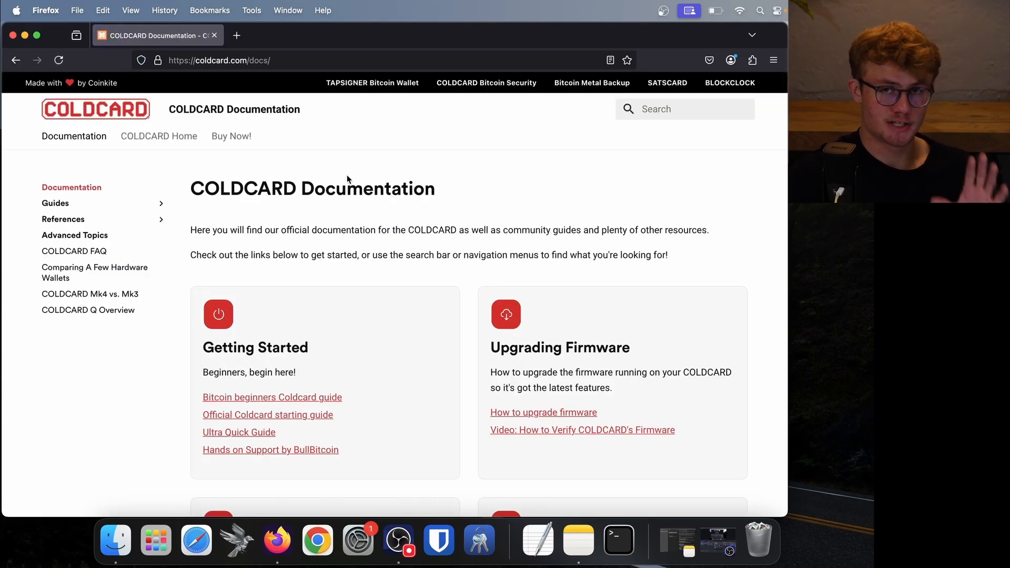
pyautogui.click(219, 60)
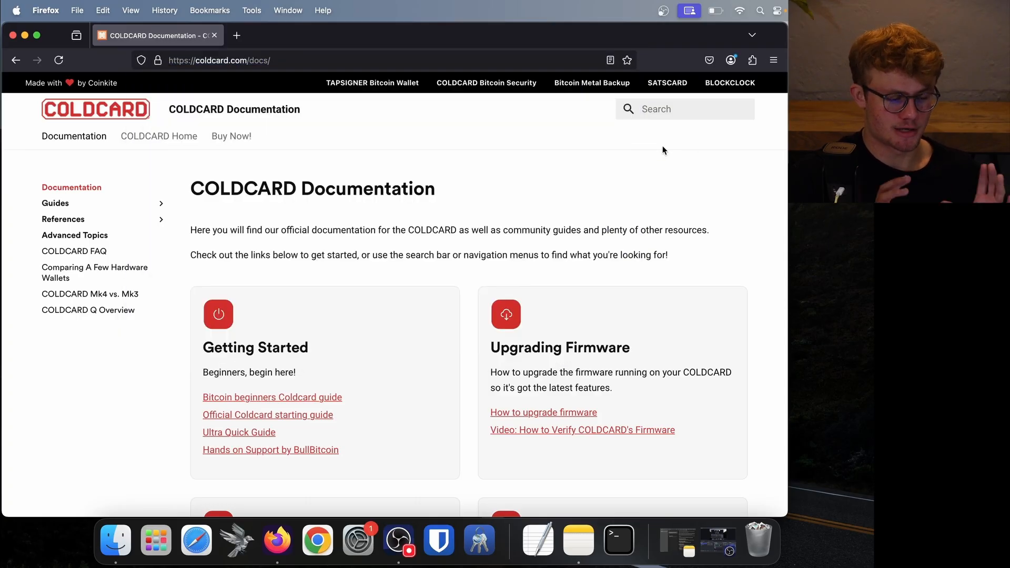
pyautogui.moveTo(612, 221)
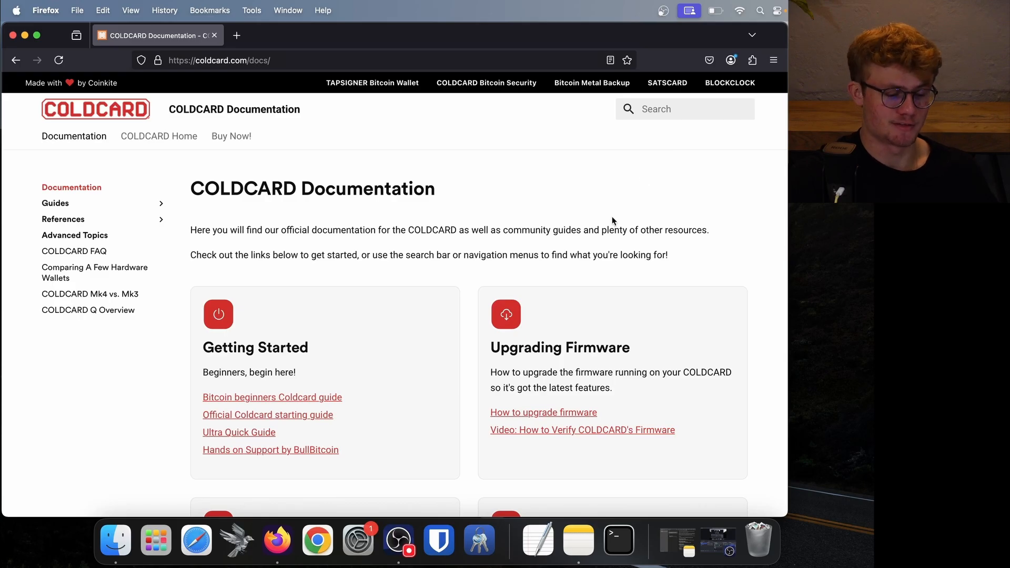
pyautogui.scroll(-3)
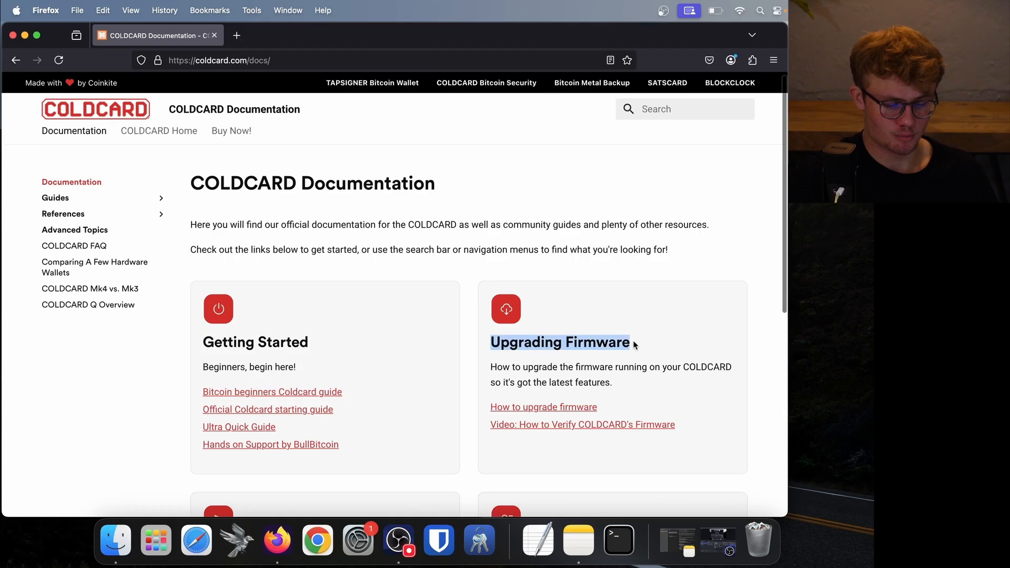
pyautogui.scroll(-3)
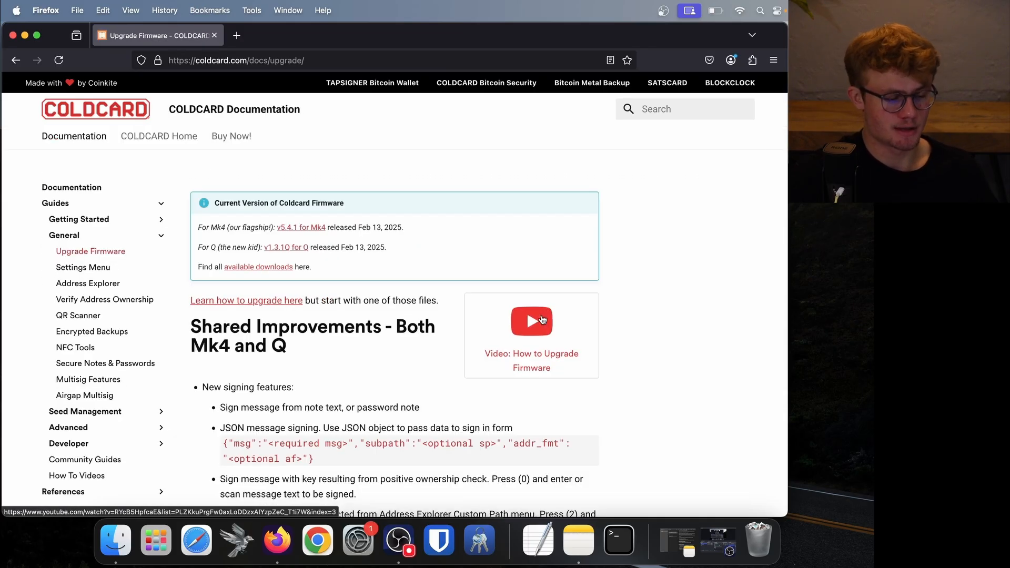
# - Download the v1.3.1Q .dfu firmware for Q and dismiss the downloads panel
pyautogui.scroll(-3)
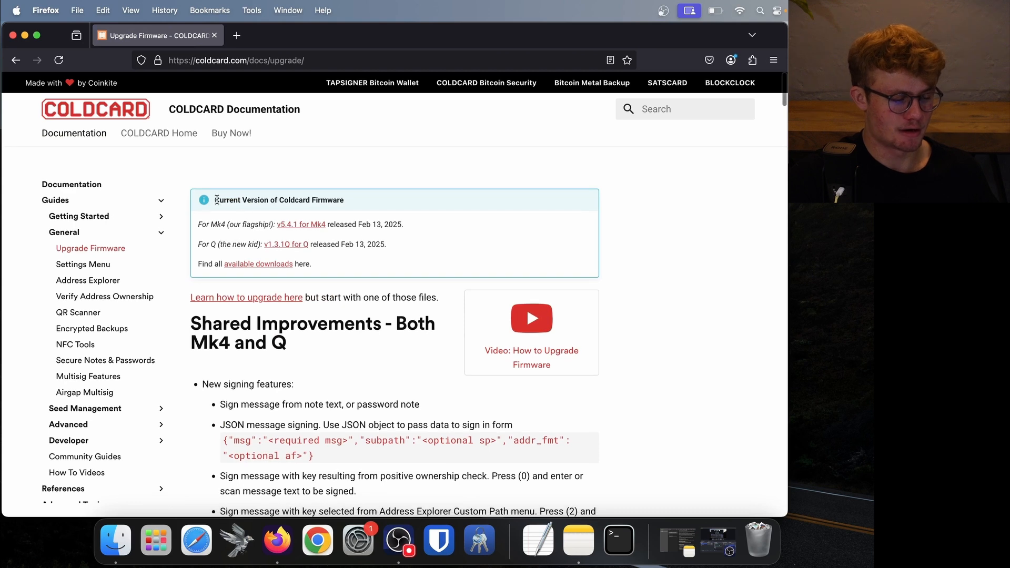
pyautogui.doubleClick(279, 200)
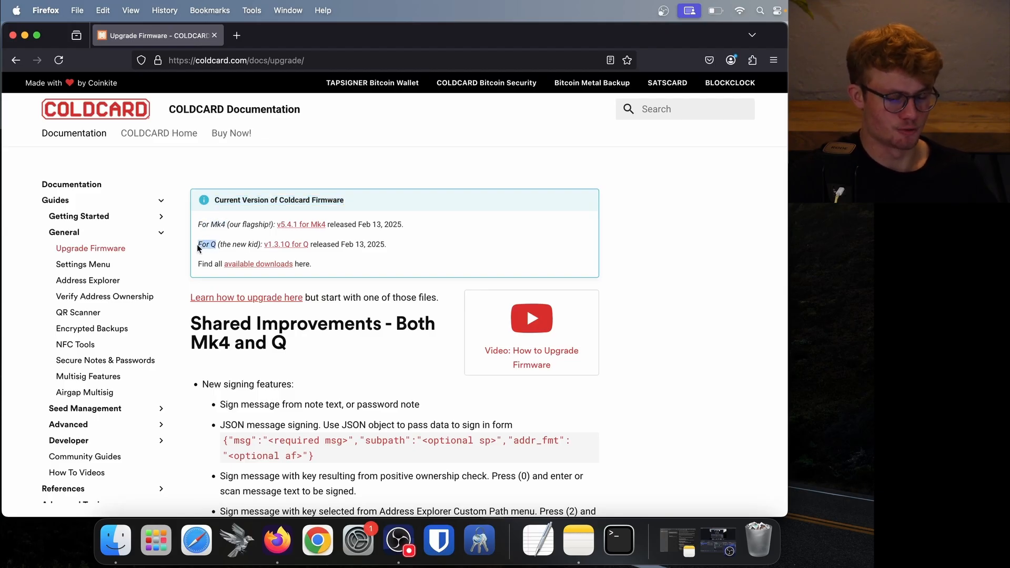
pyautogui.moveTo(199, 244); pyautogui.dragTo(386, 244)
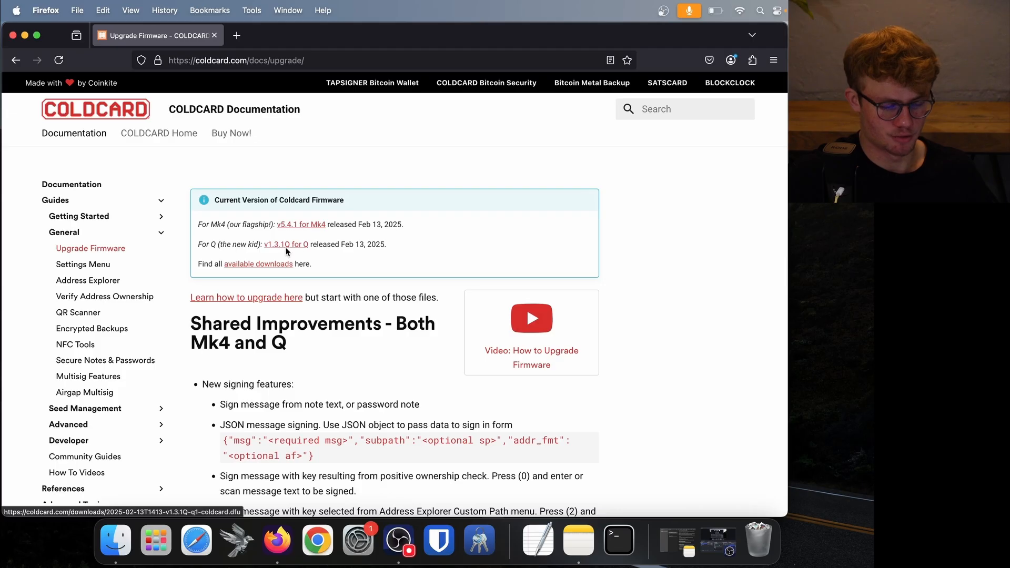
pyautogui.click(285, 244)
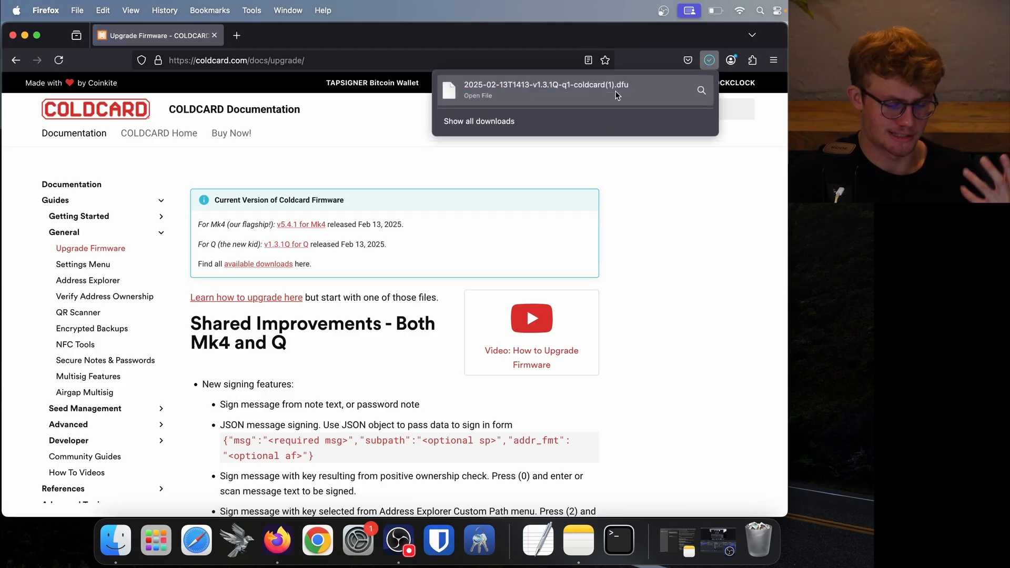
pyautogui.click(662, 204)
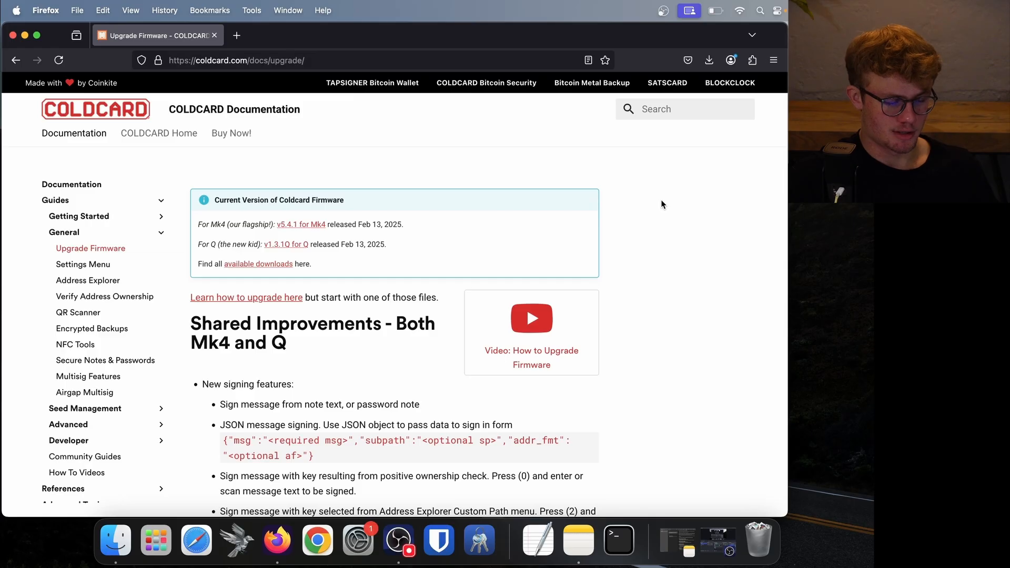
# - Scroll the Upgrade Firmware page down to the Mac hash and PGP signature verification steps
pyautogui.scroll(-3)
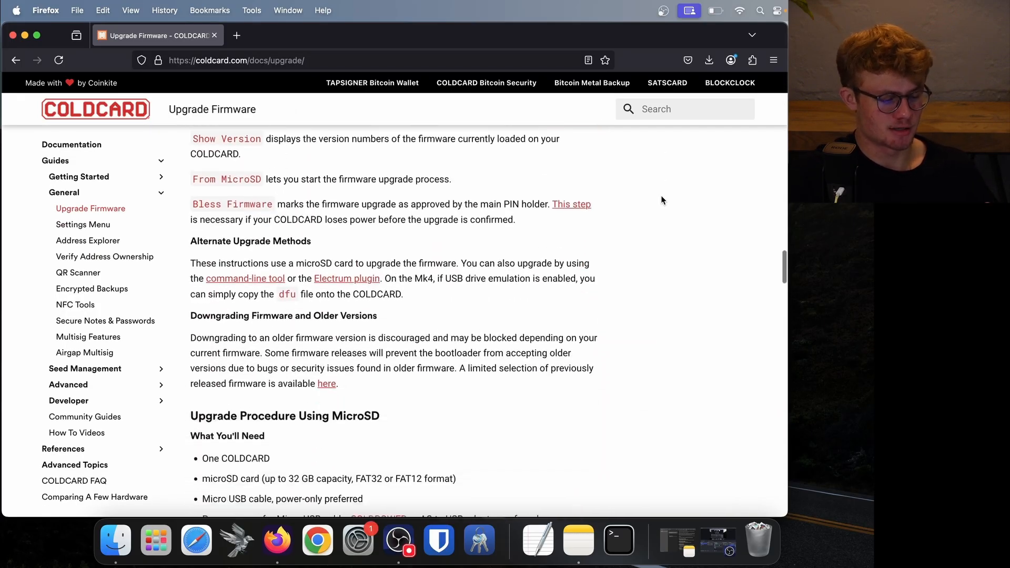
pyautogui.scroll(-3)
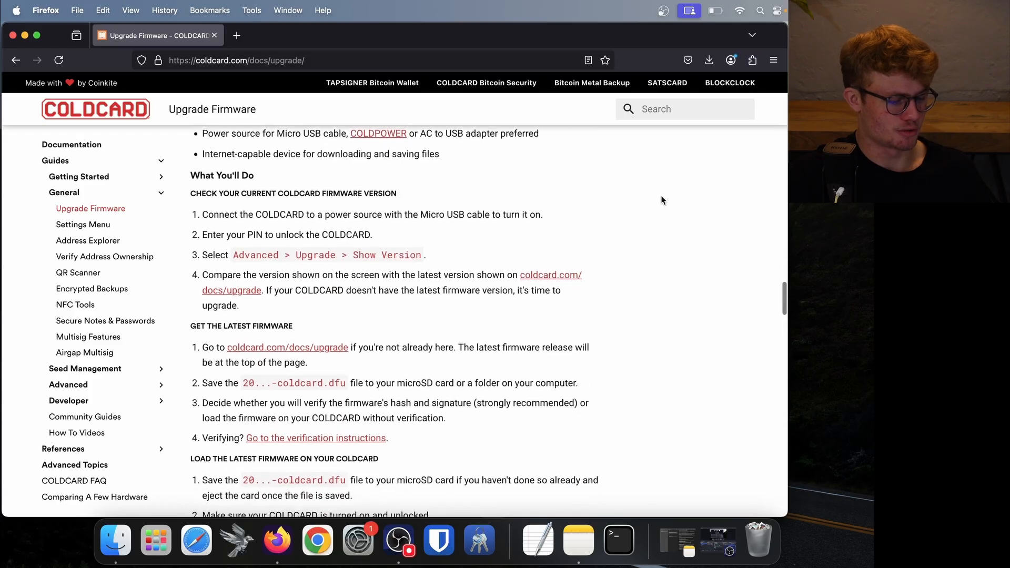
pyautogui.scroll(-3)
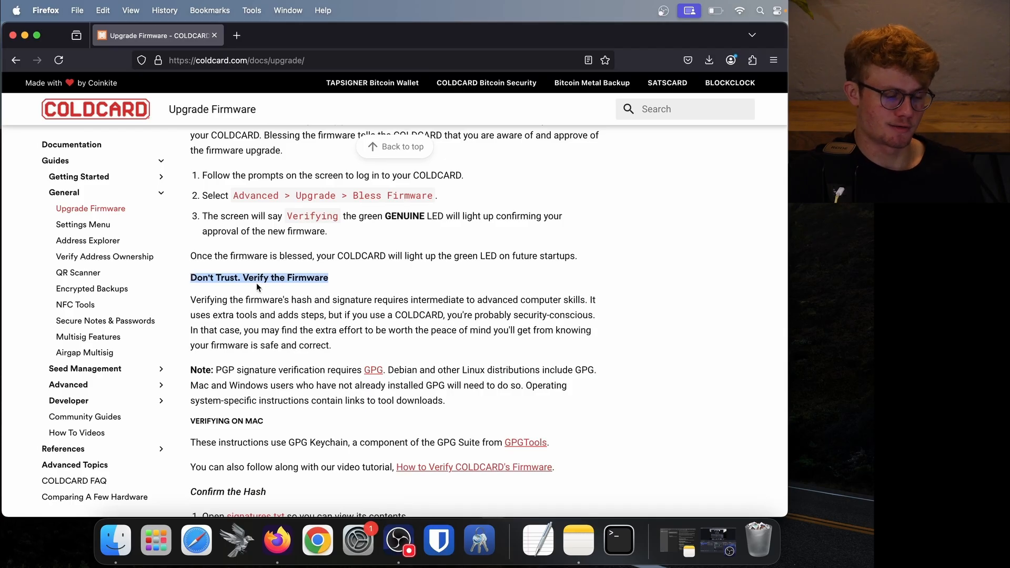
pyautogui.scroll(-3)
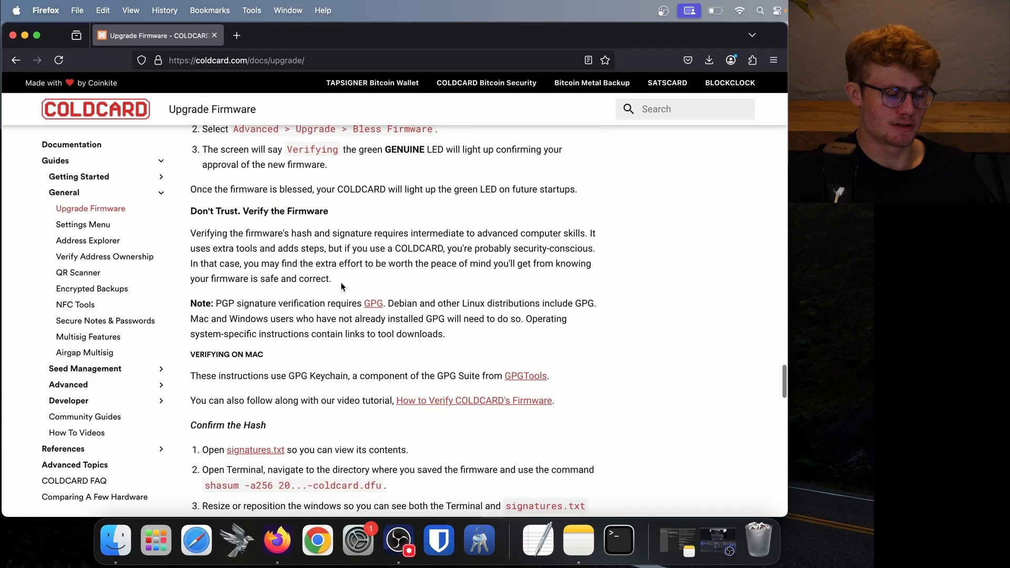
pyautogui.scroll(-3)
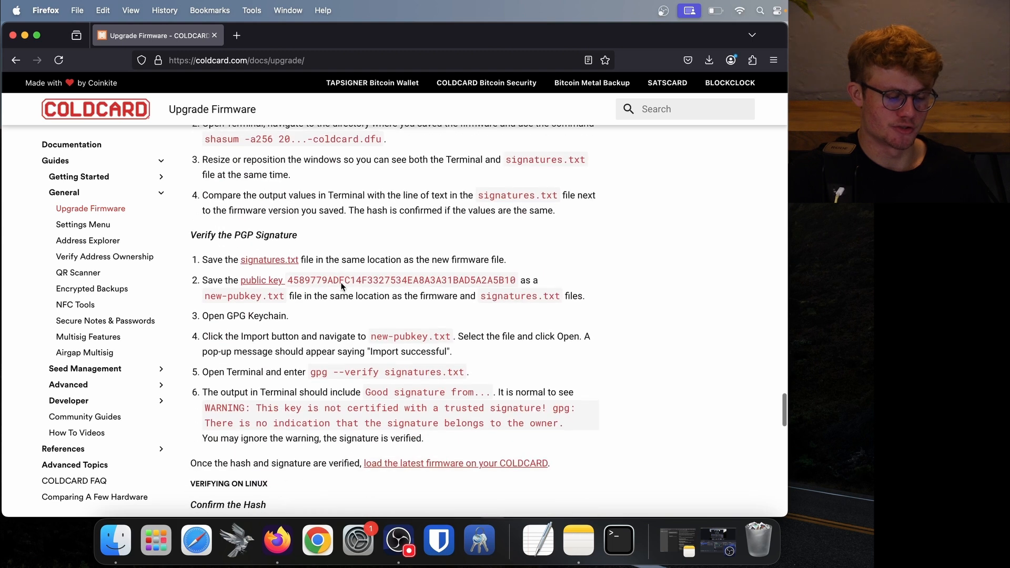
pyautogui.scroll(-3)
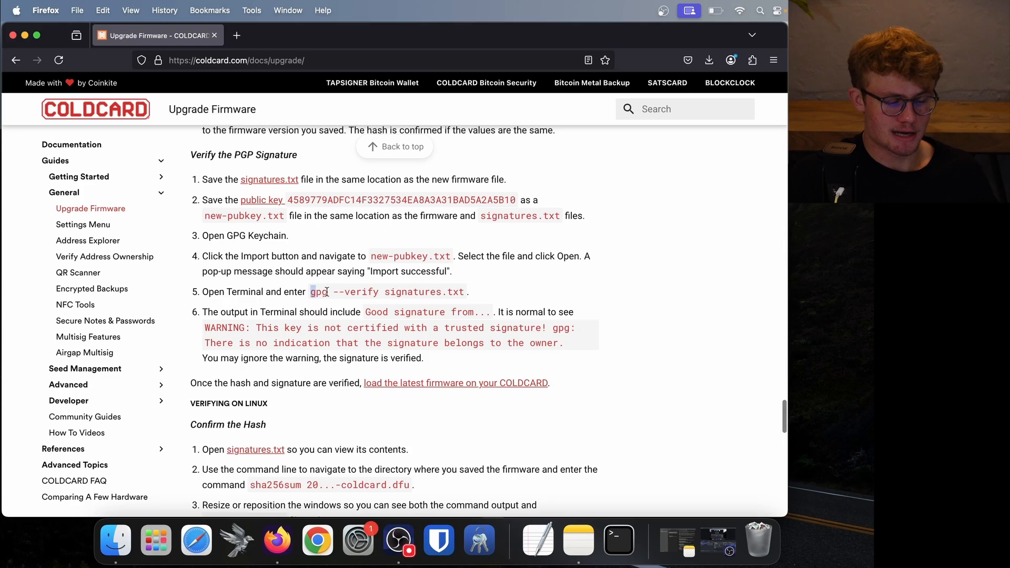
pyautogui.scroll(-3)
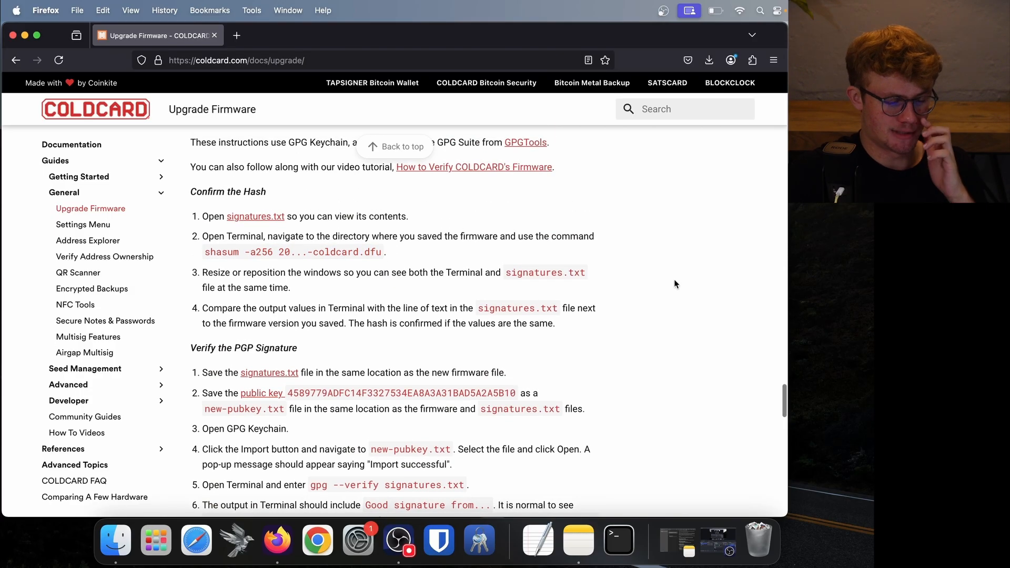
pyautogui.moveTo(259, 269)
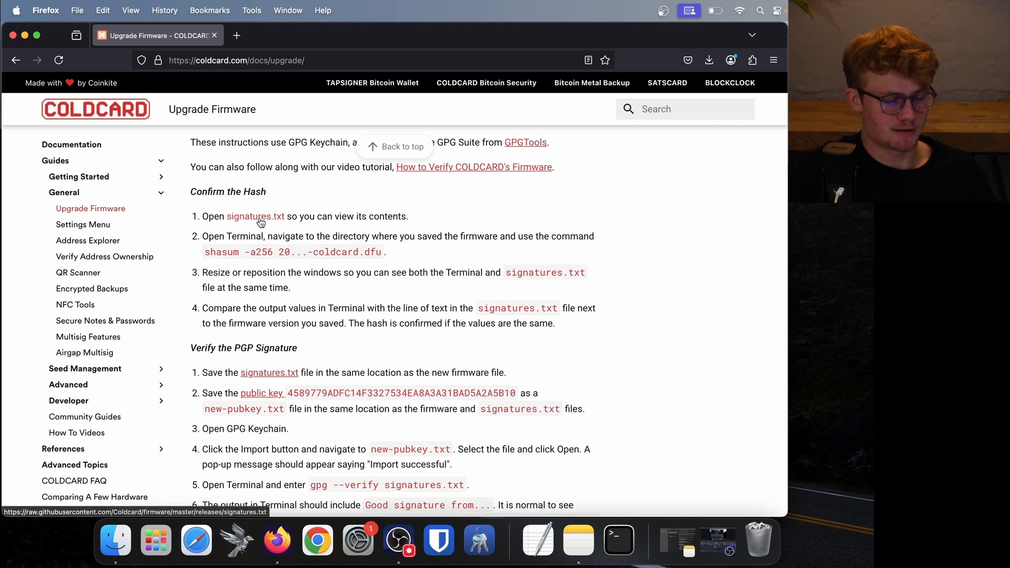
# - Save signatures.txt and the COLDCARD public key .asc file into Downloads
pyautogui.rightClick(255, 216)
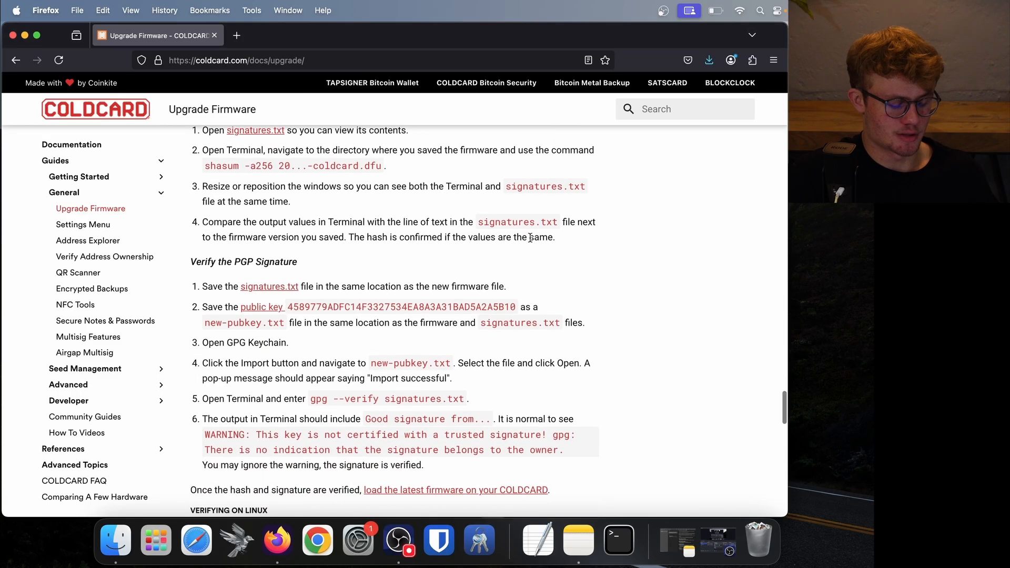
pyautogui.moveTo(263, 307)
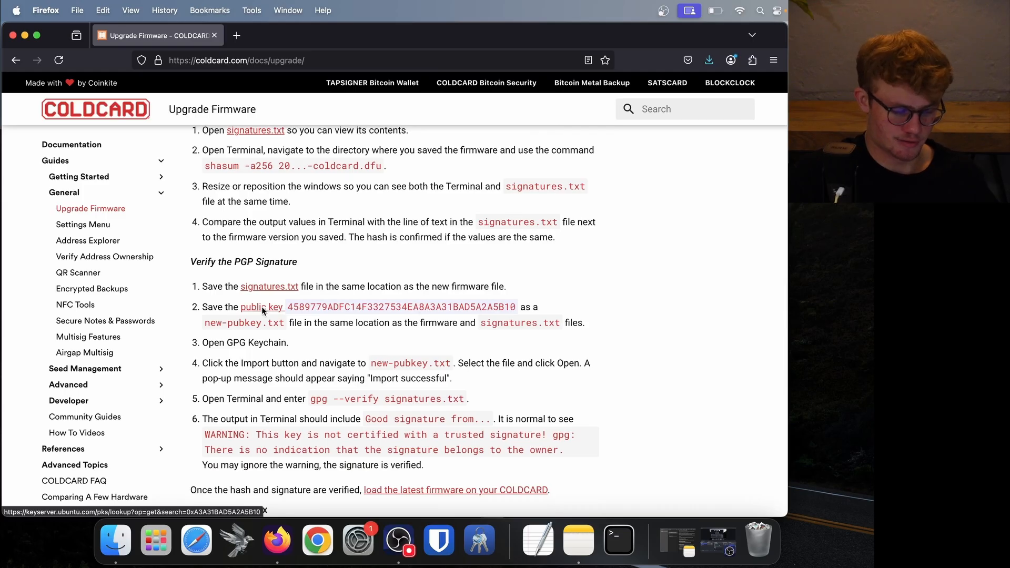
pyautogui.rightClick(262, 307)
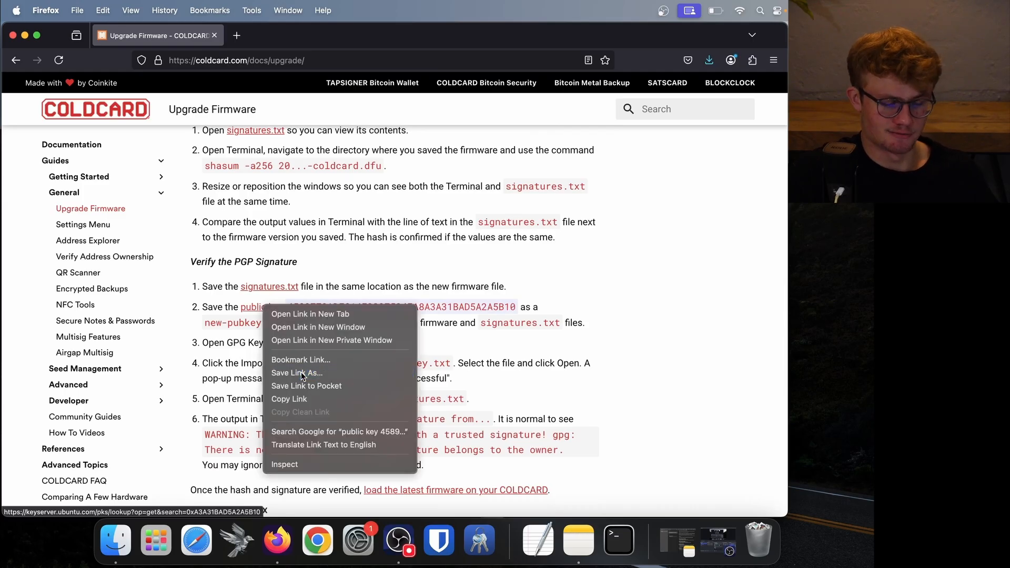
pyautogui.click(297, 373)
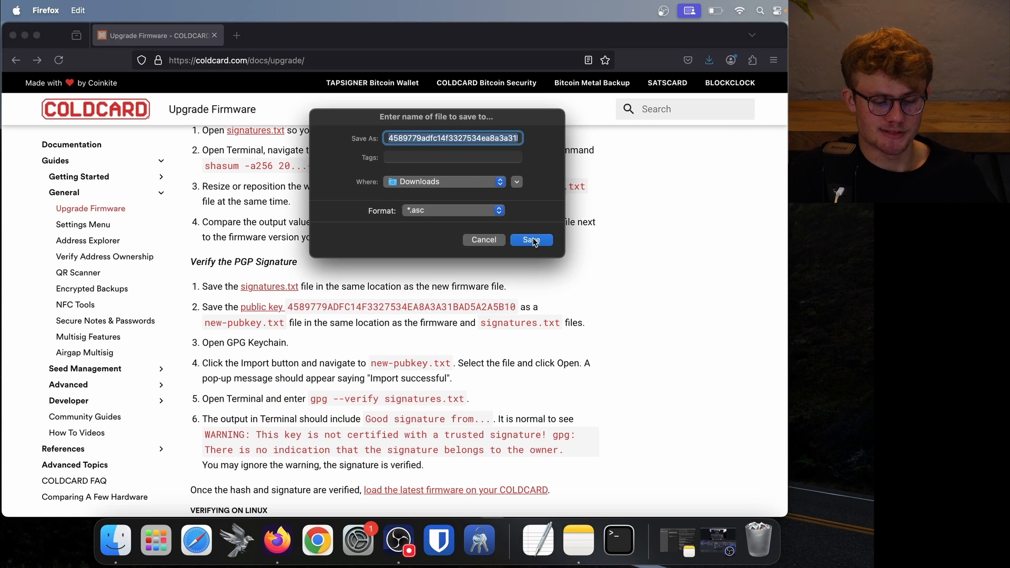
pyautogui.click(531, 240)
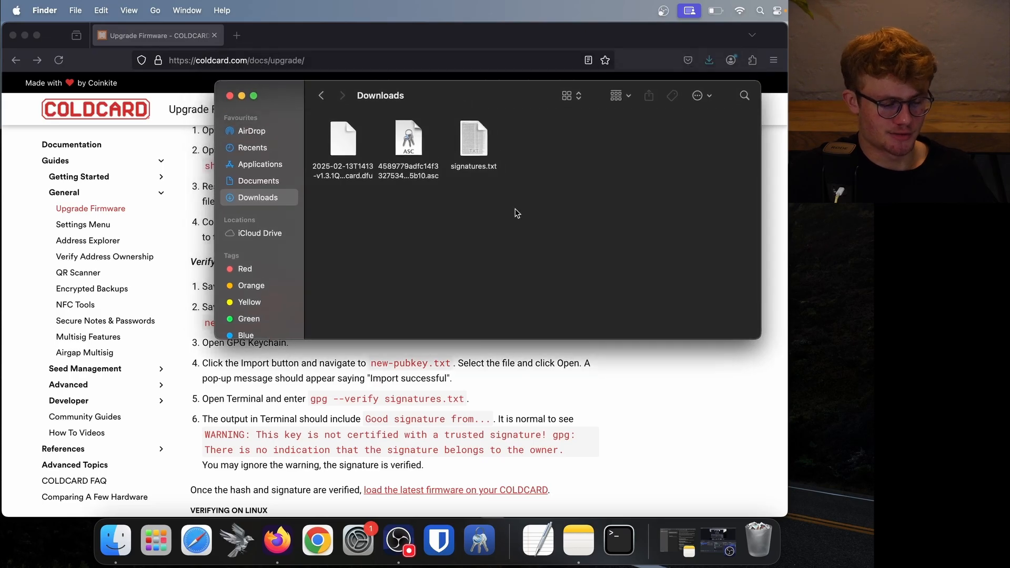
pyautogui.press('cmd+a')
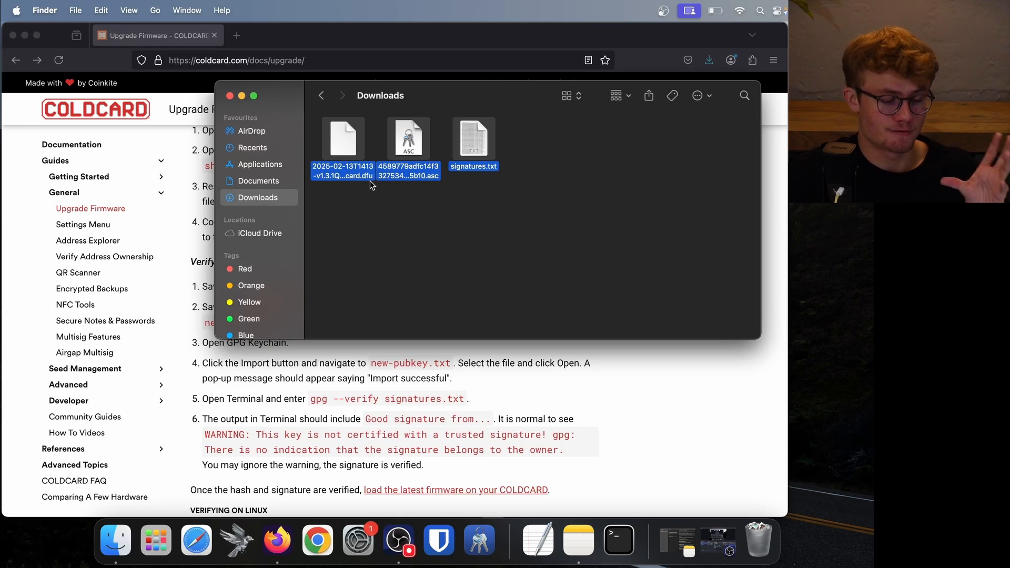
pyautogui.click(506, 187)
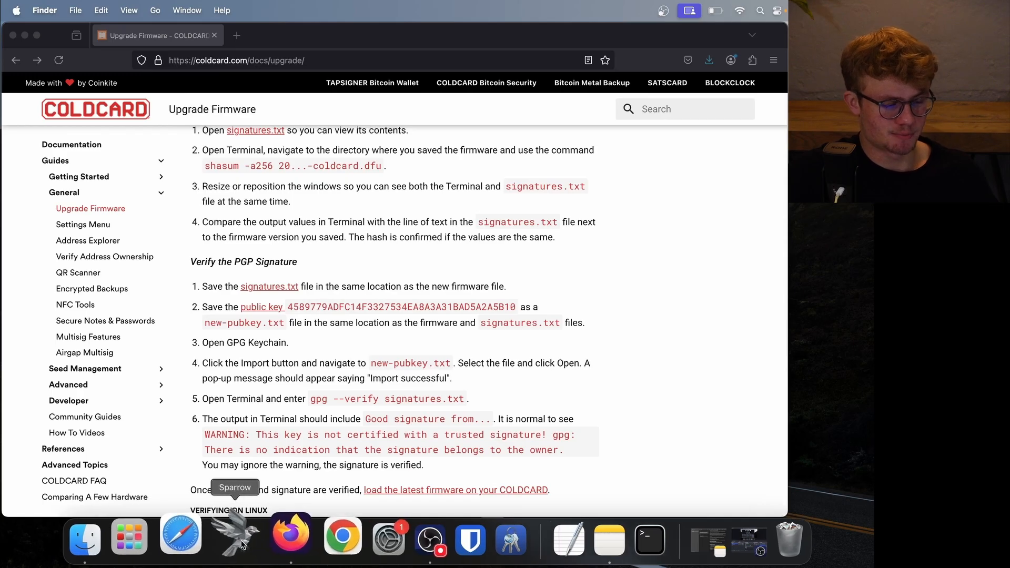
# - Visit the sparrowwallet.com Download page and browse the release 2.1.3 builds table
pyautogui.click(234, 535)
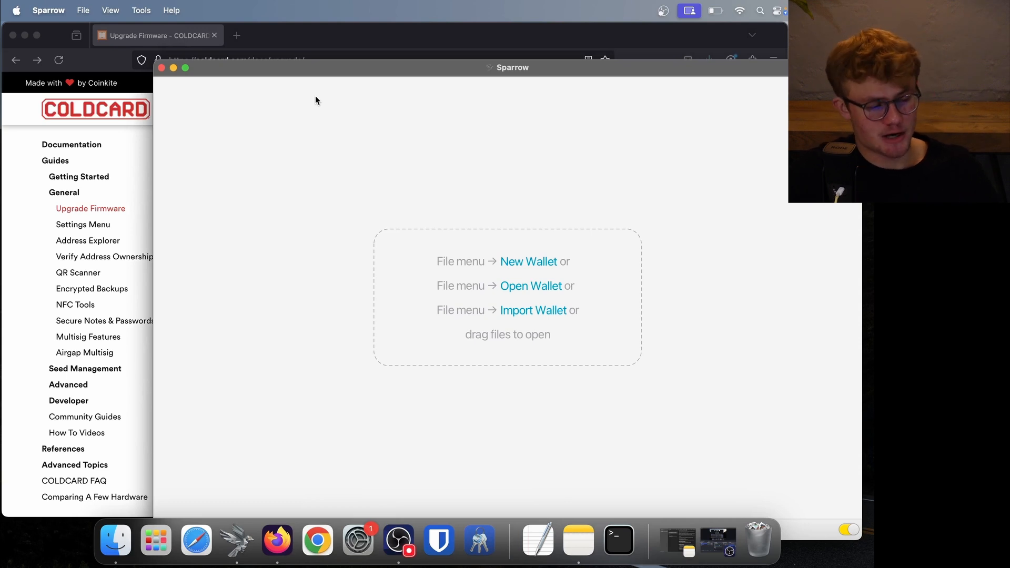
pyautogui.write('sparrowwallet.com')
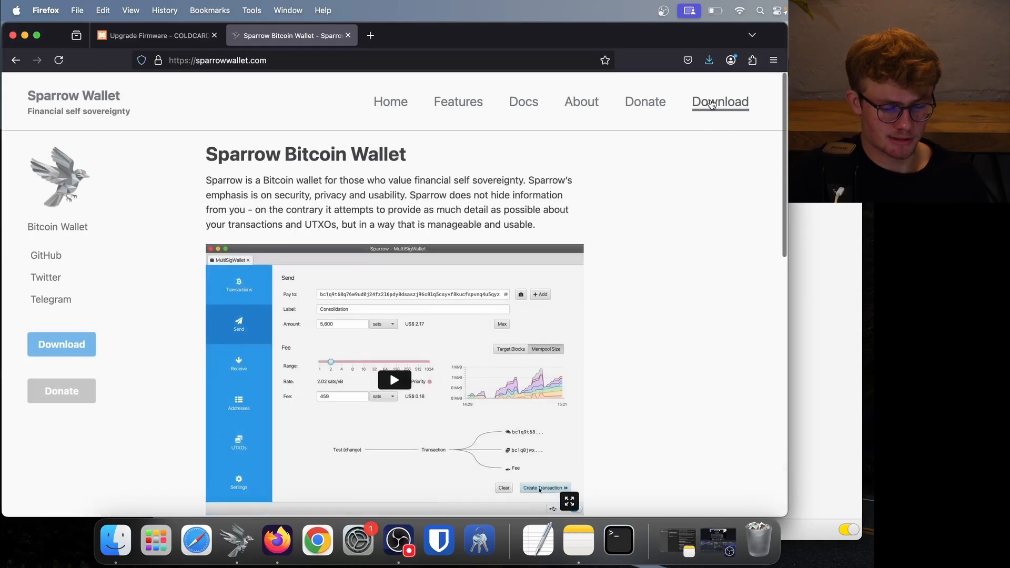
pyautogui.click(719, 102)
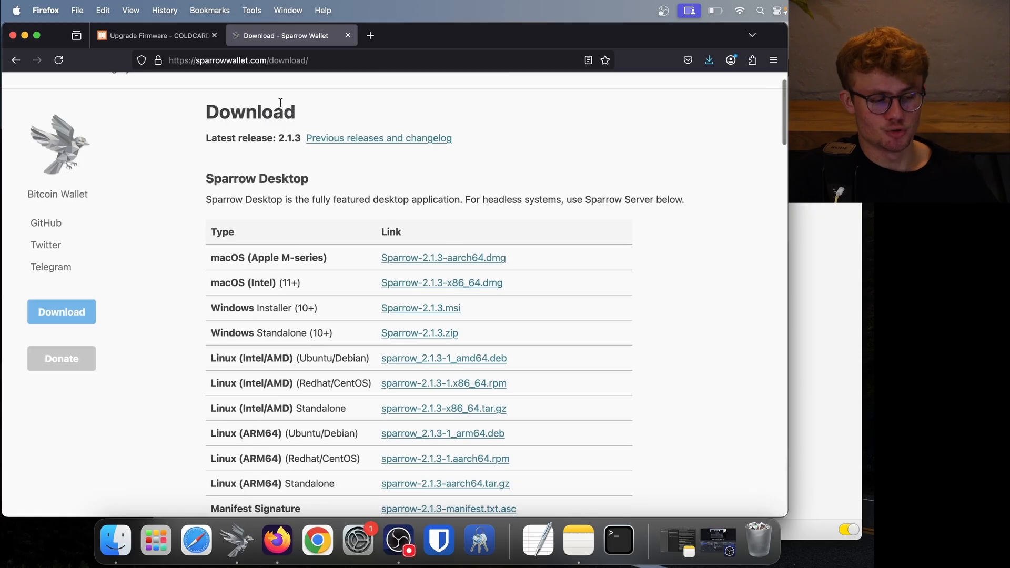
pyautogui.click(238, 60)
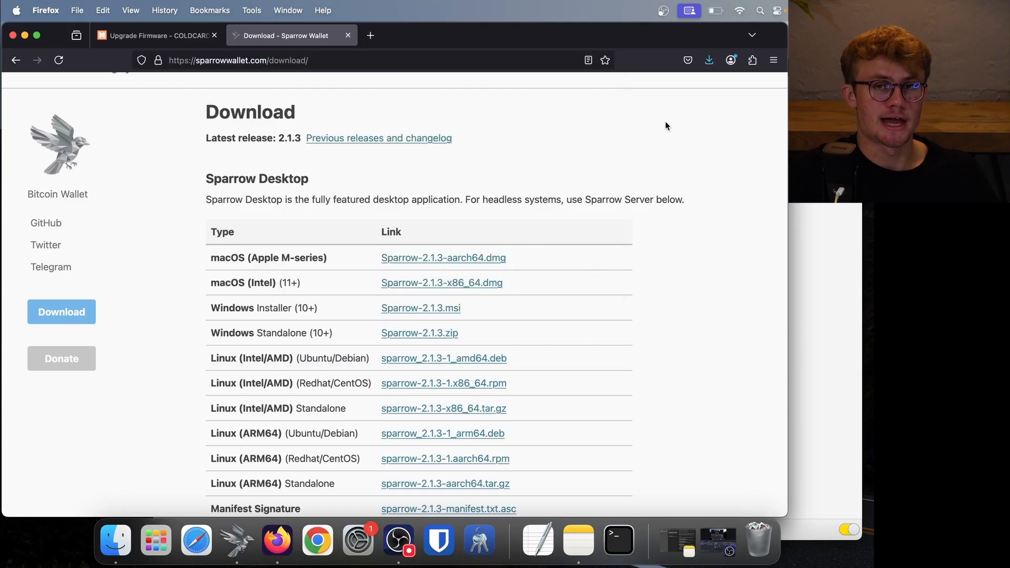
pyautogui.scroll(-3)
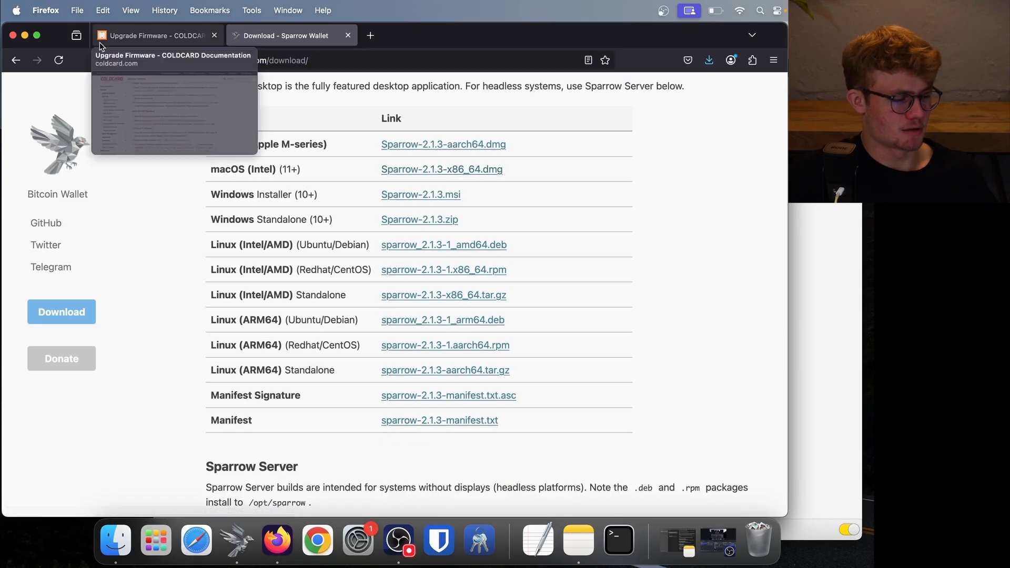
pyautogui.click(215, 540)
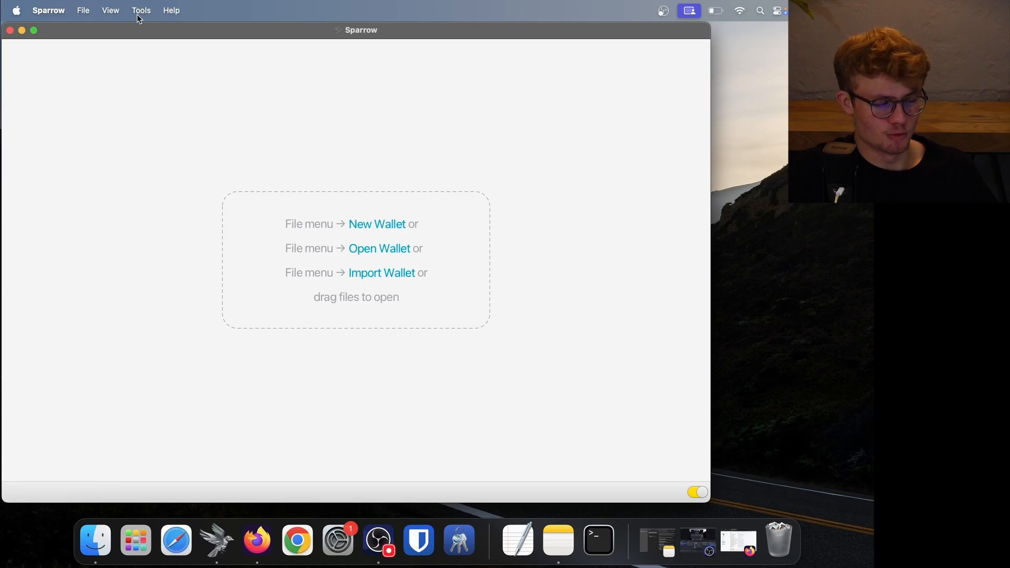
# - Open Sparrow's Tools menu to reach Verify Download
pyautogui.click(140, 11)
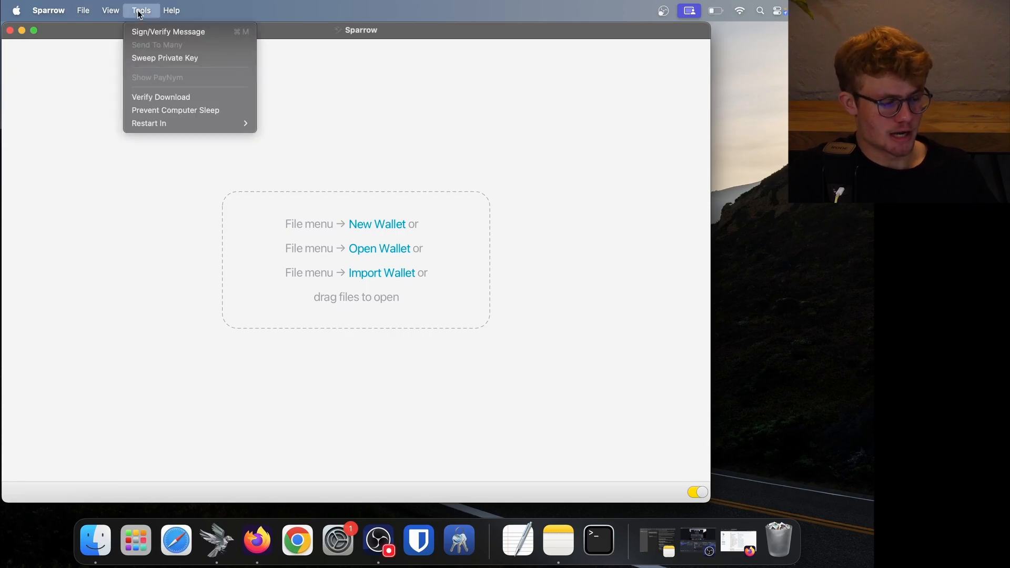
pyautogui.moveTo(160, 97)
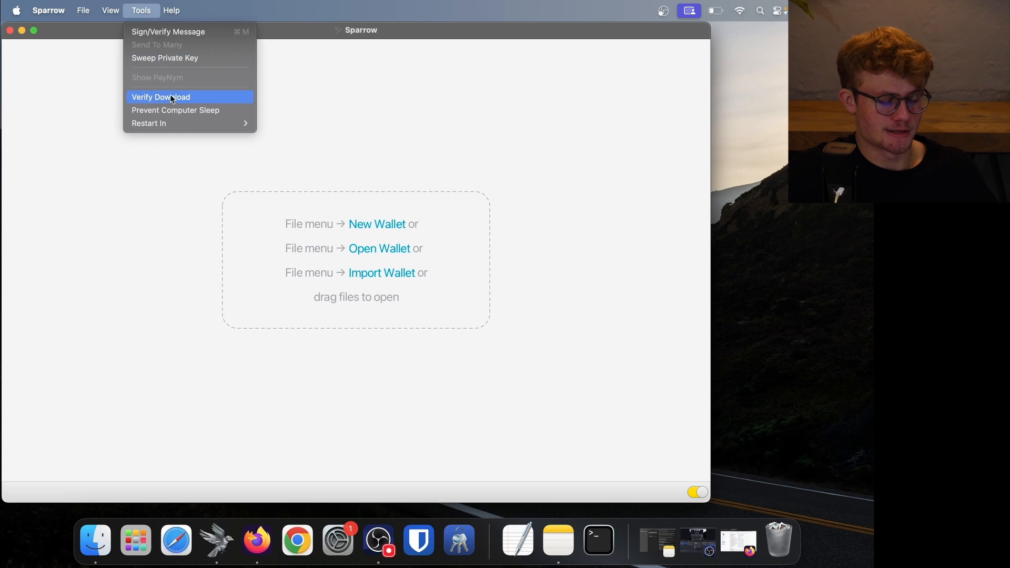
# - Start Verify Download and pick signatures.txt from Downloads as the signature file
pyautogui.click(161, 97)
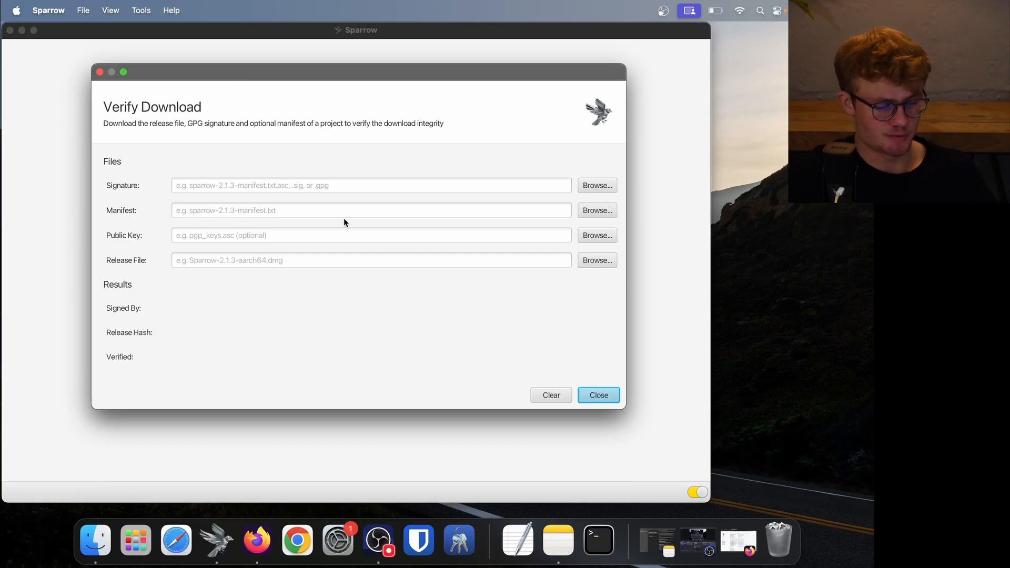
pyautogui.moveTo(129, 190)
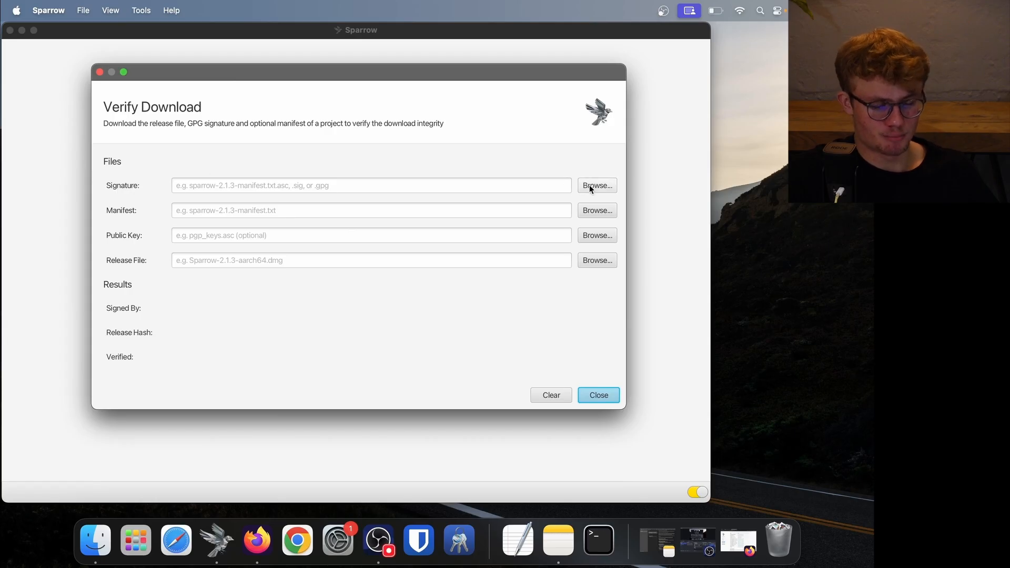
pyautogui.click(596, 185)
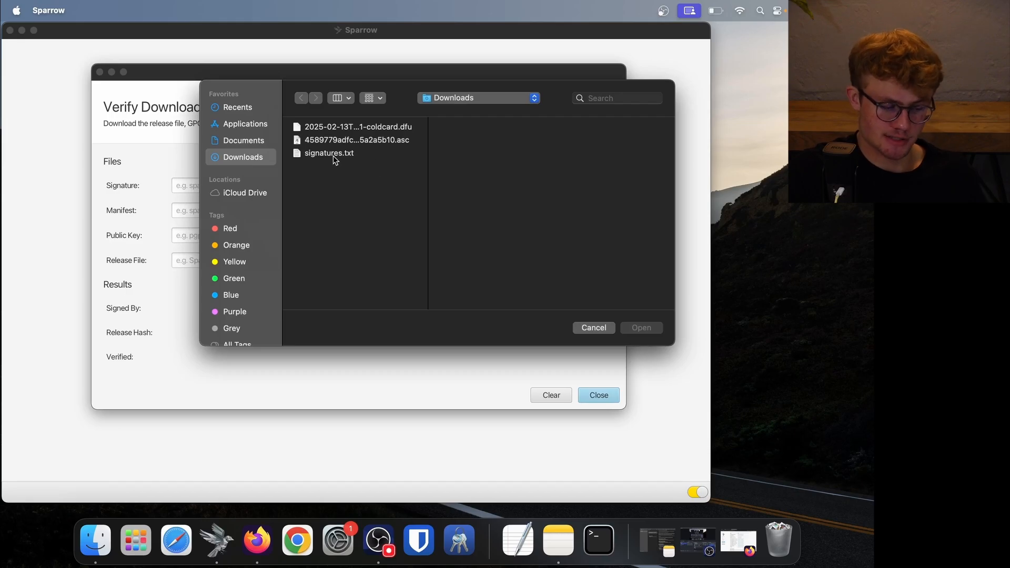
pyautogui.click(328, 152)
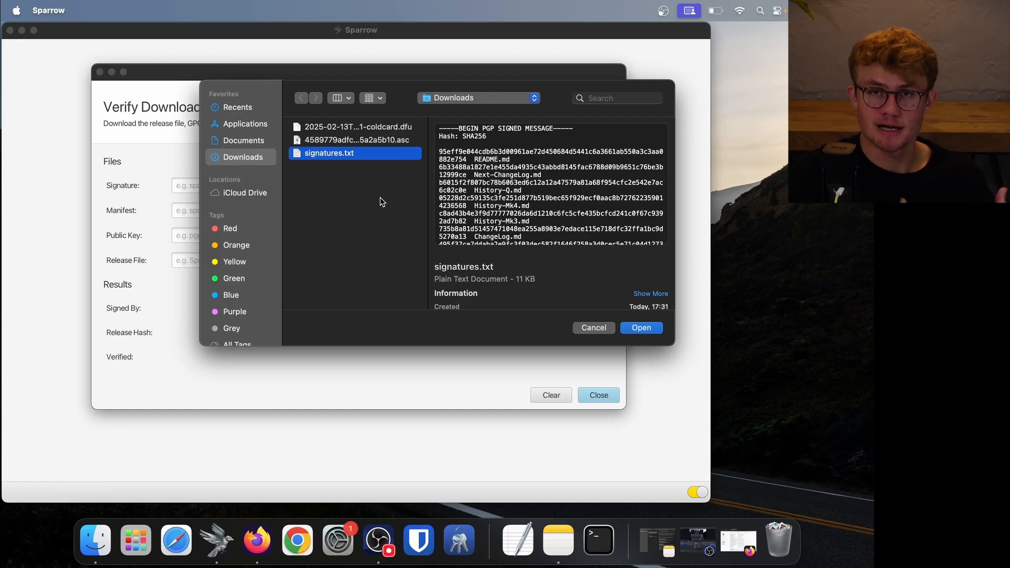
pyautogui.click(359, 126)
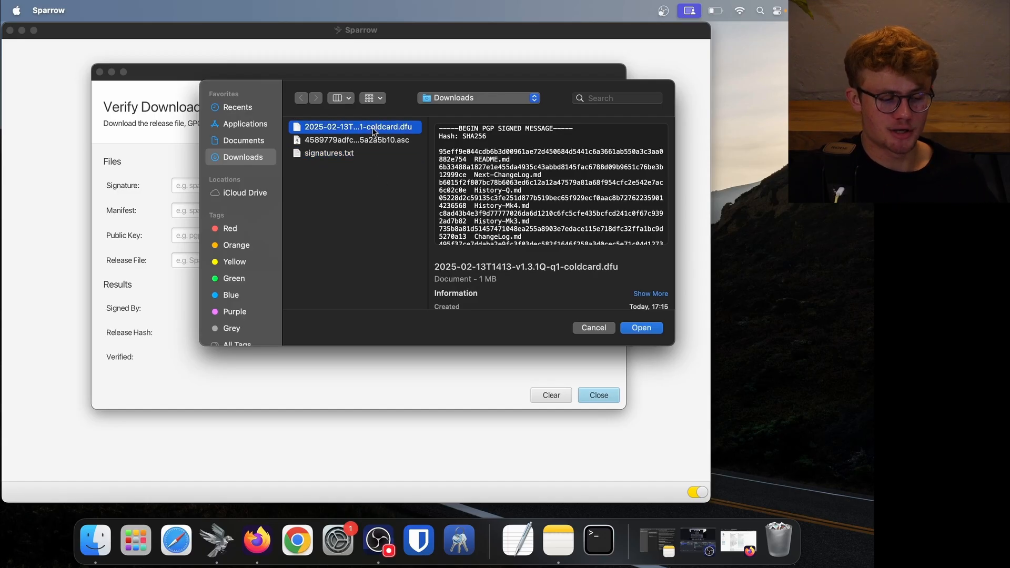
pyautogui.click(328, 152)
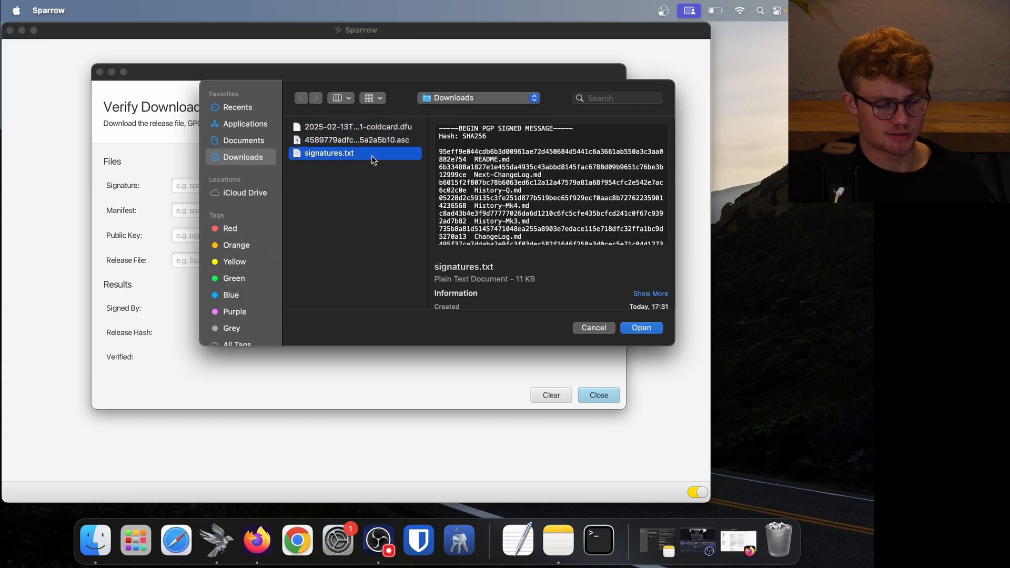
pyautogui.moveTo(333, 161)
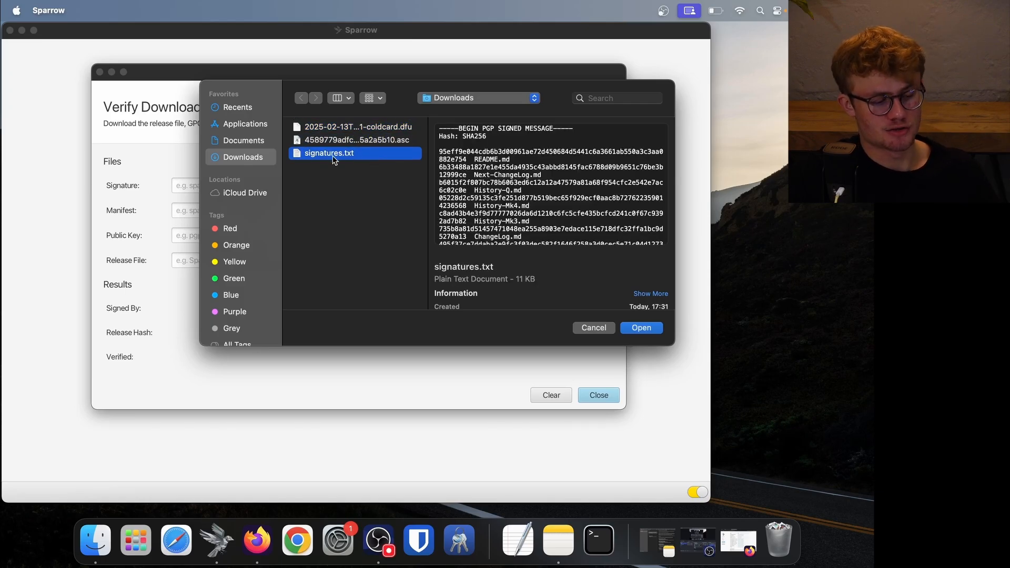
pyautogui.moveTo(637, 326)
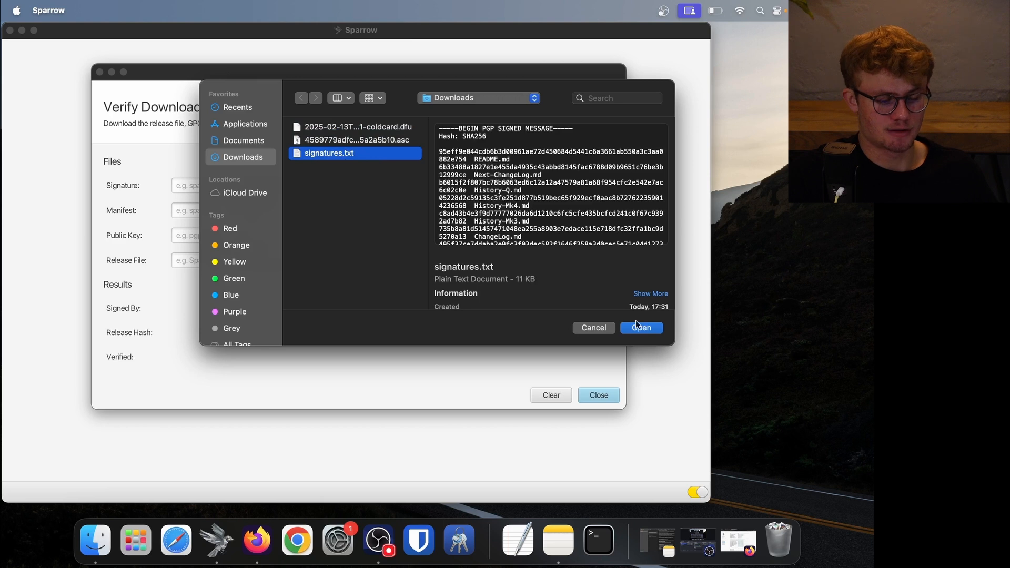
pyautogui.click(640, 328)
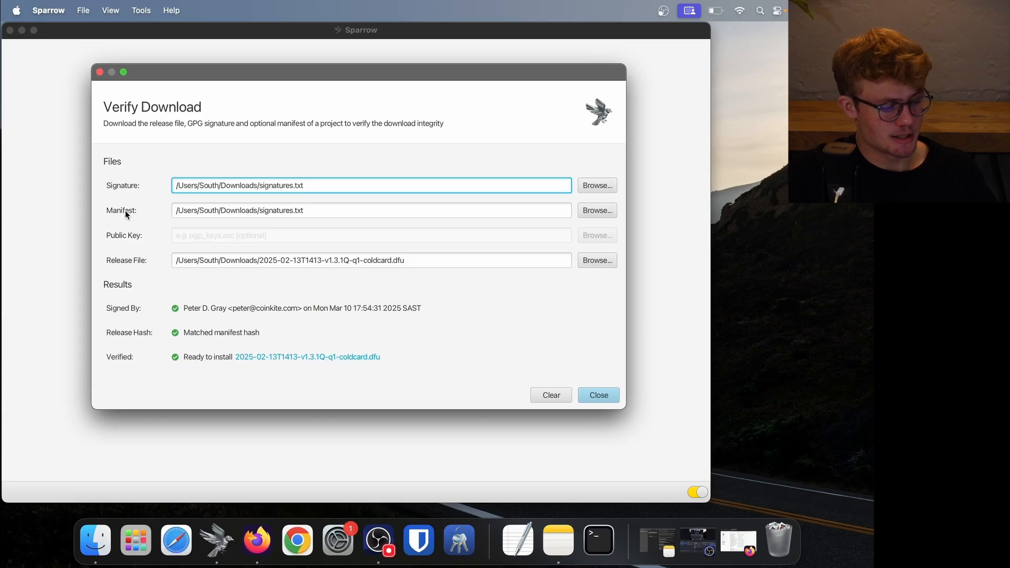
pyautogui.moveTo(127, 261)
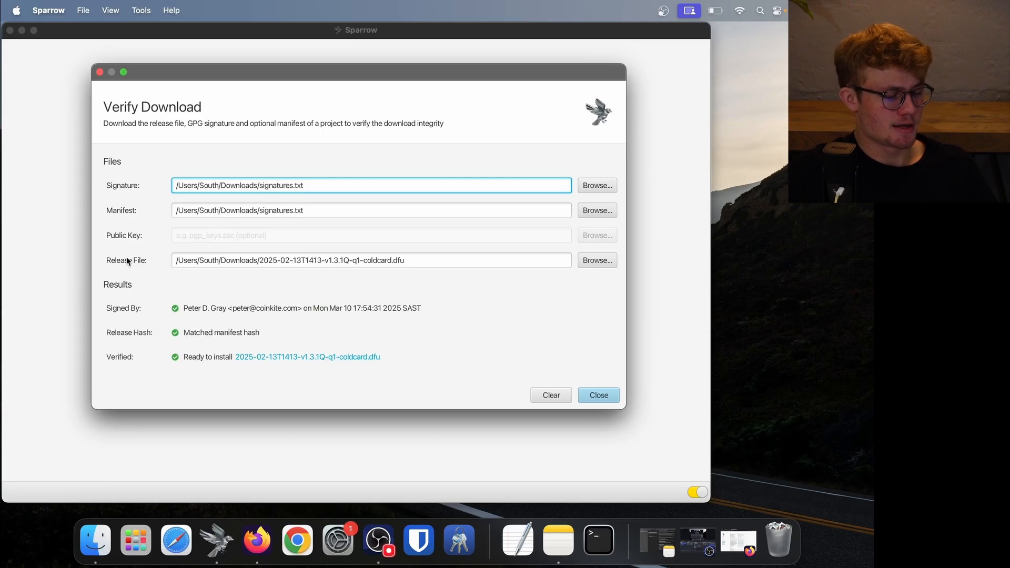
pyautogui.moveTo(149, 314)
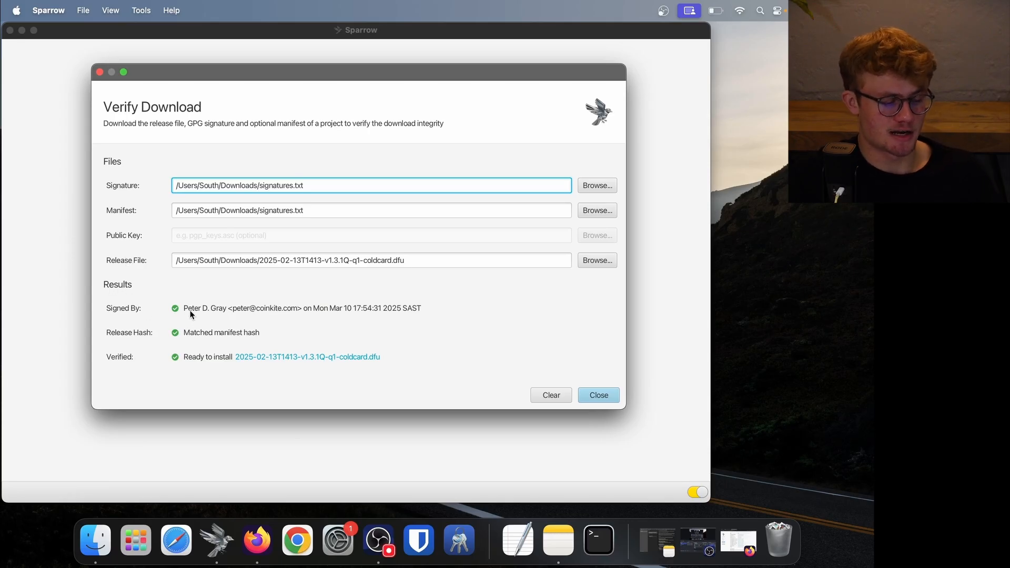
pyautogui.moveTo(232, 316)
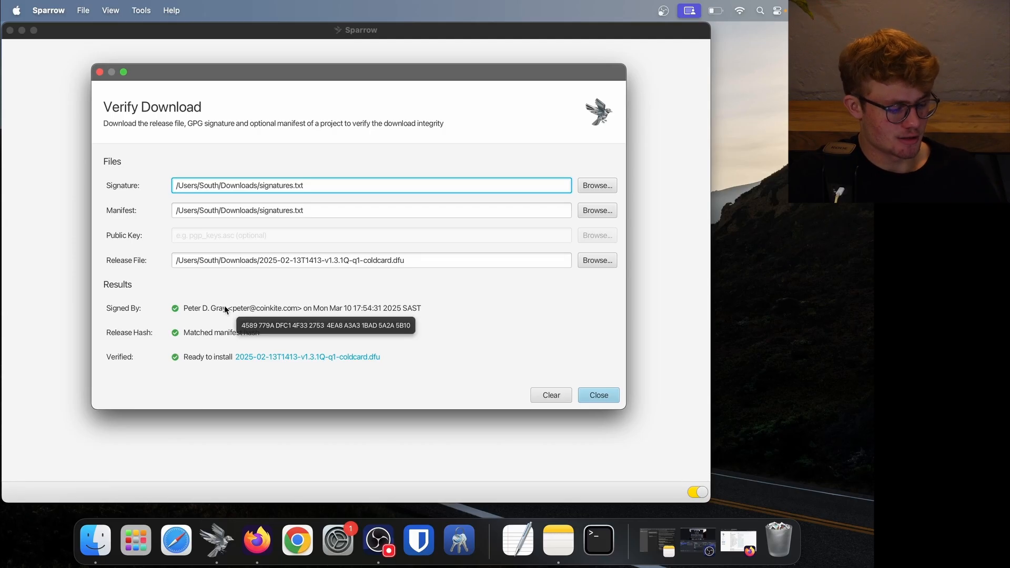
pyautogui.moveTo(165, 335)
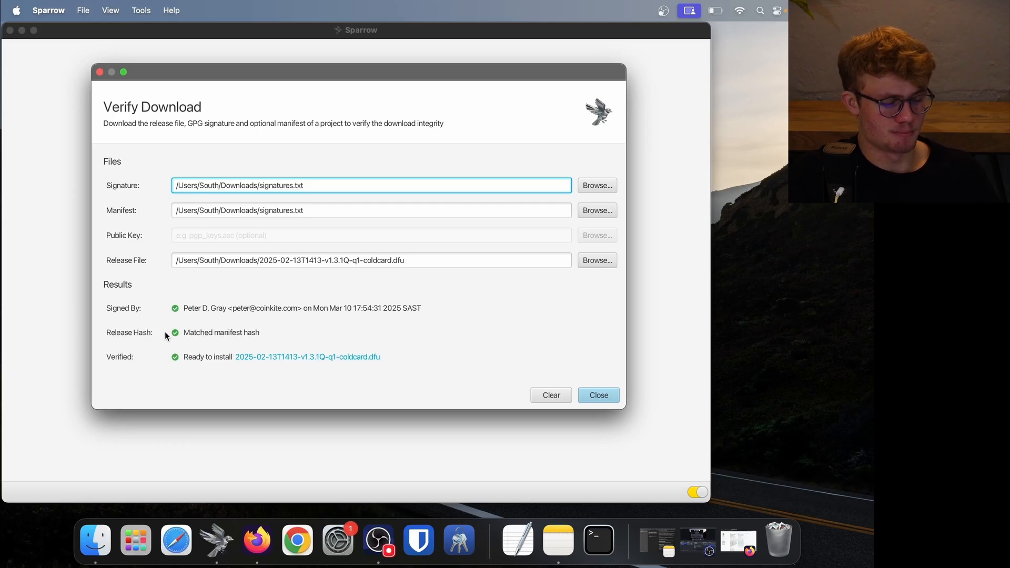
pyautogui.moveTo(246, 337)
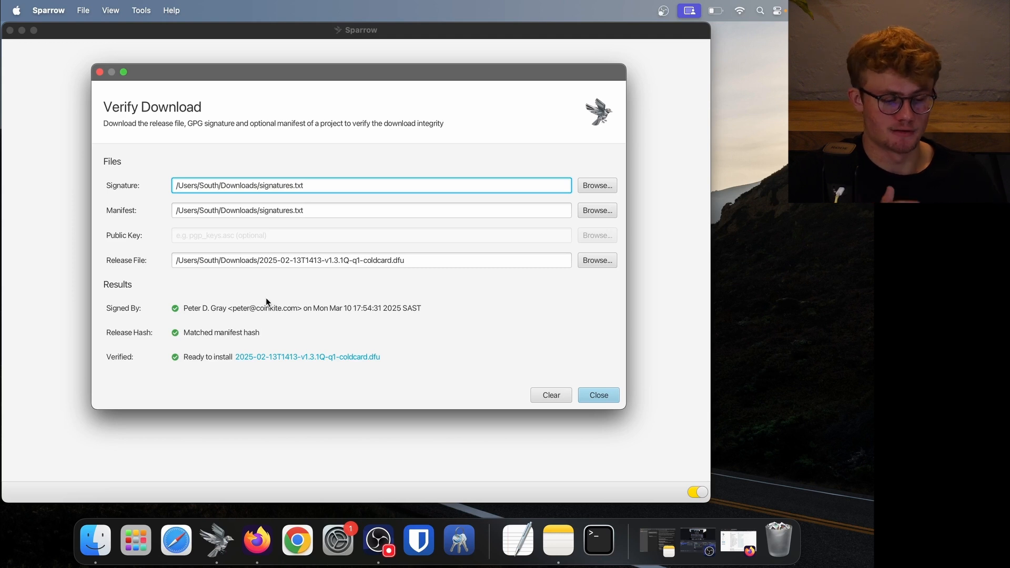
pyautogui.moveTo(438, 325)
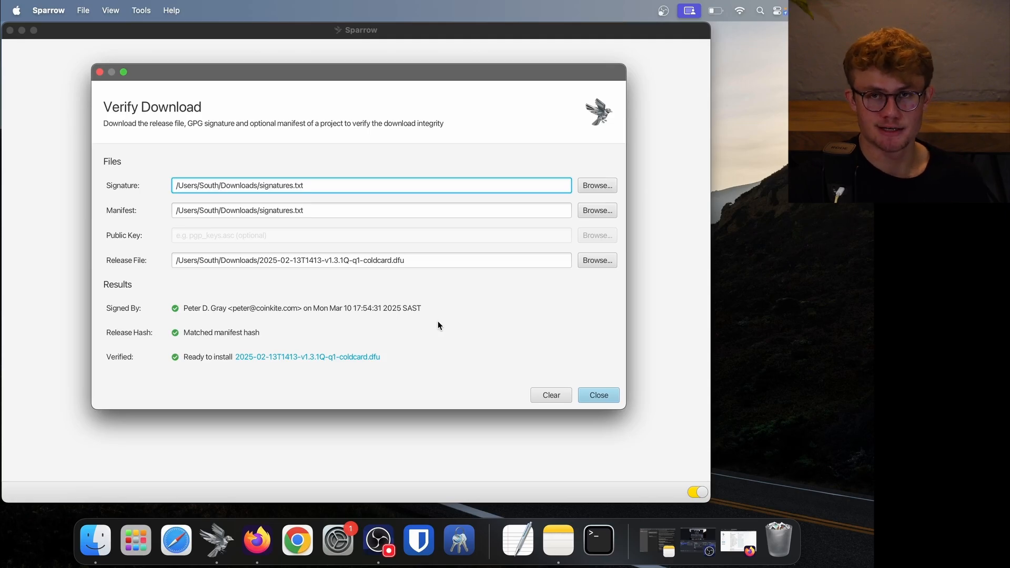
pyautogui.moveTo(188, 316)
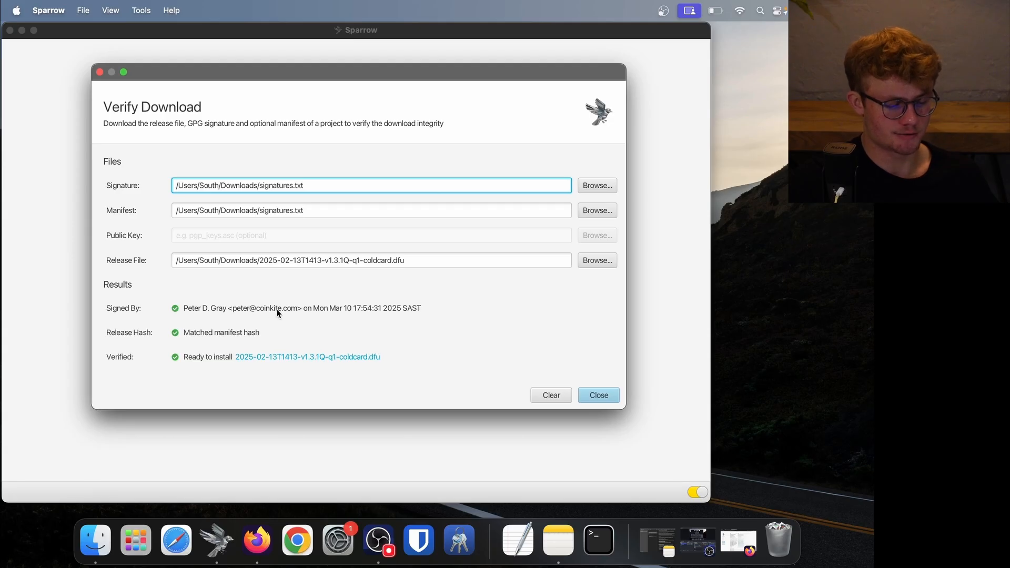
pyautogui.moveTo(278, 313)
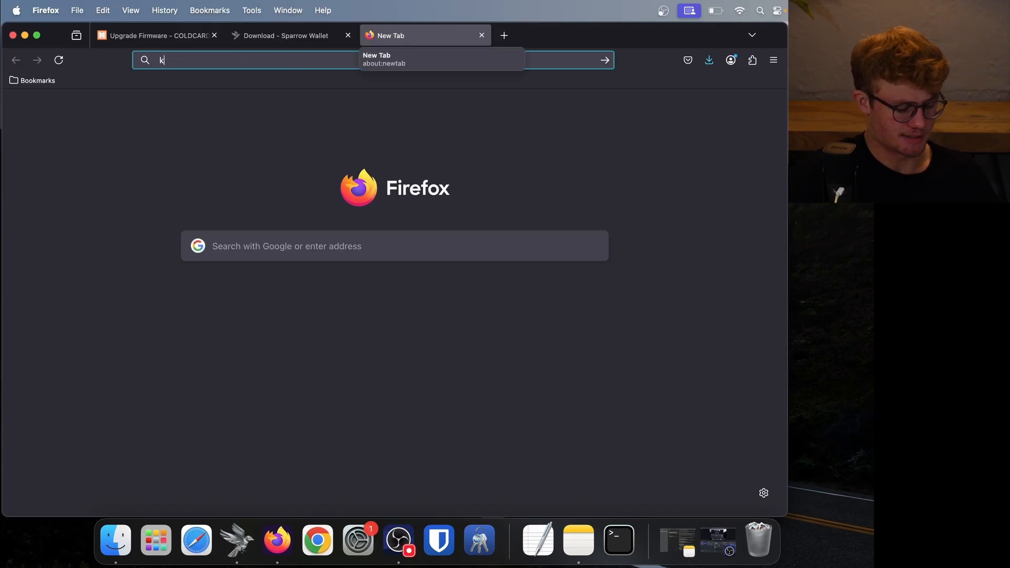
# - Load the keybase.io dochex profile to check fingerprint A3A3 1BAD 5A2A 5B10
pyautogui.write('eybase.io.')
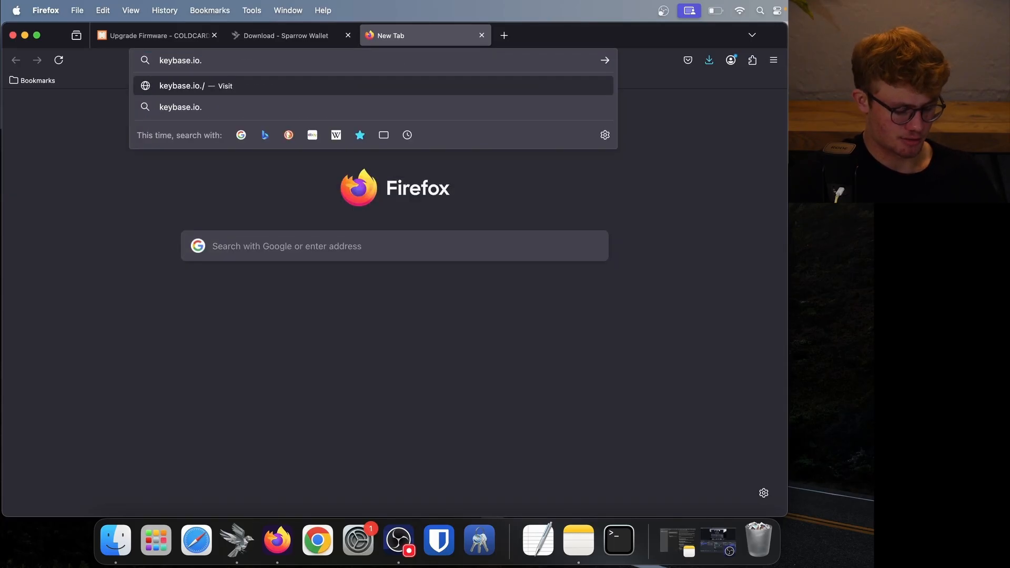
pyautogui.write('dox')
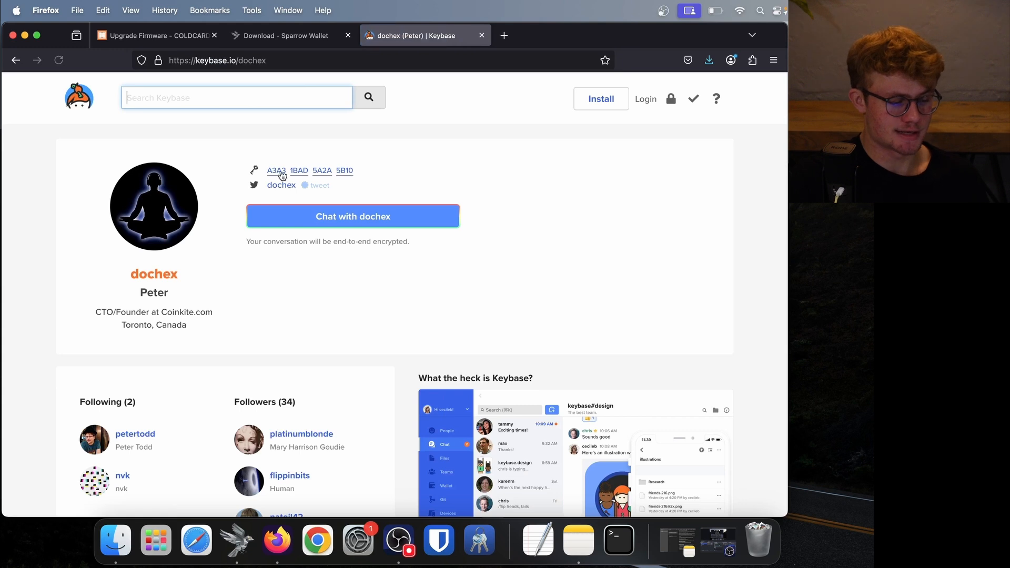
pyautogui.moveTo(276, 173)
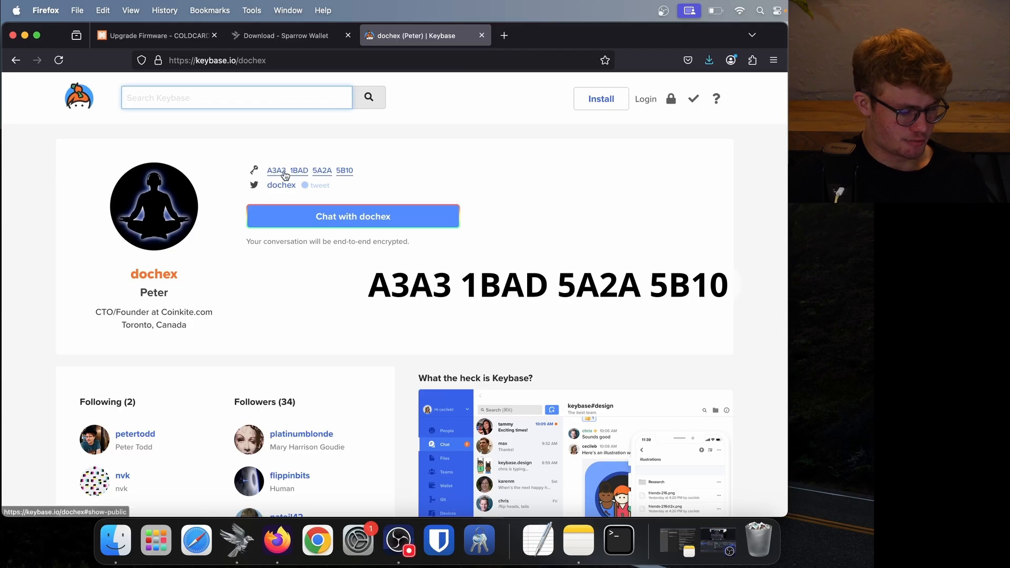
pyautogui.moveTo(353, 173)
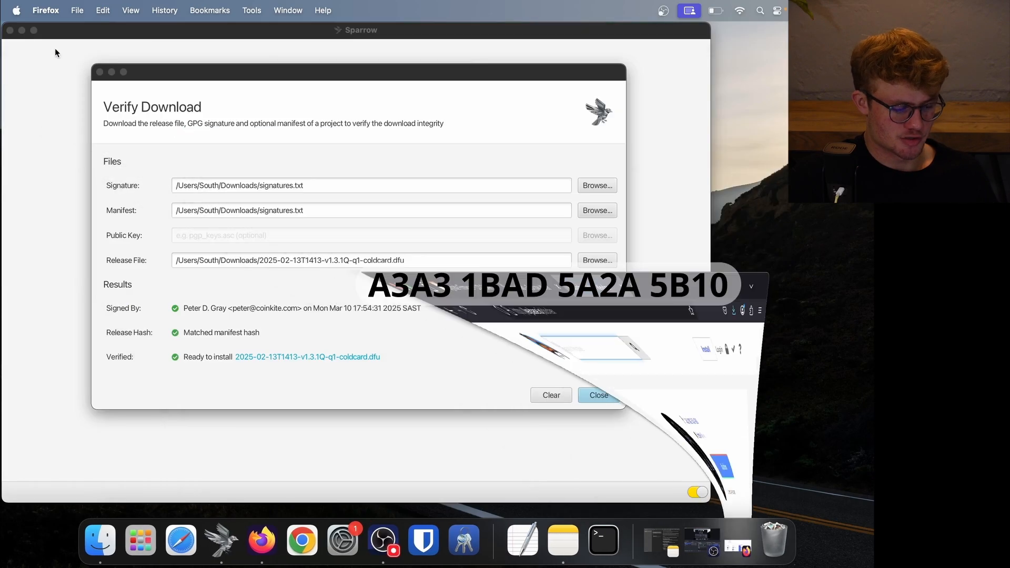
# - Return to Sparrow's Verify Download results showing the valid Peter D. Gray signature
pyautogui.click(371, 185)
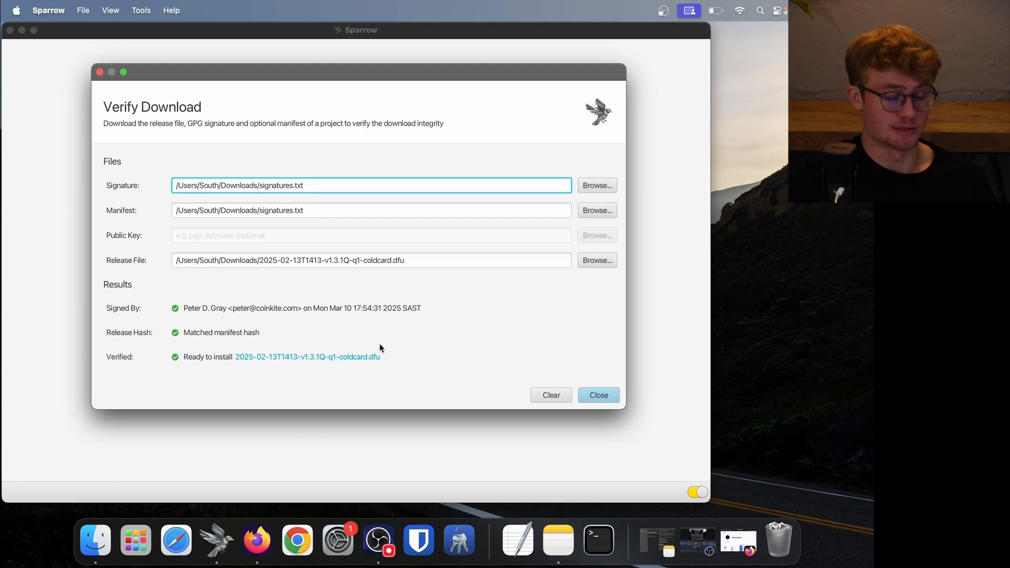
pyautogui.moveTo(594, 364)
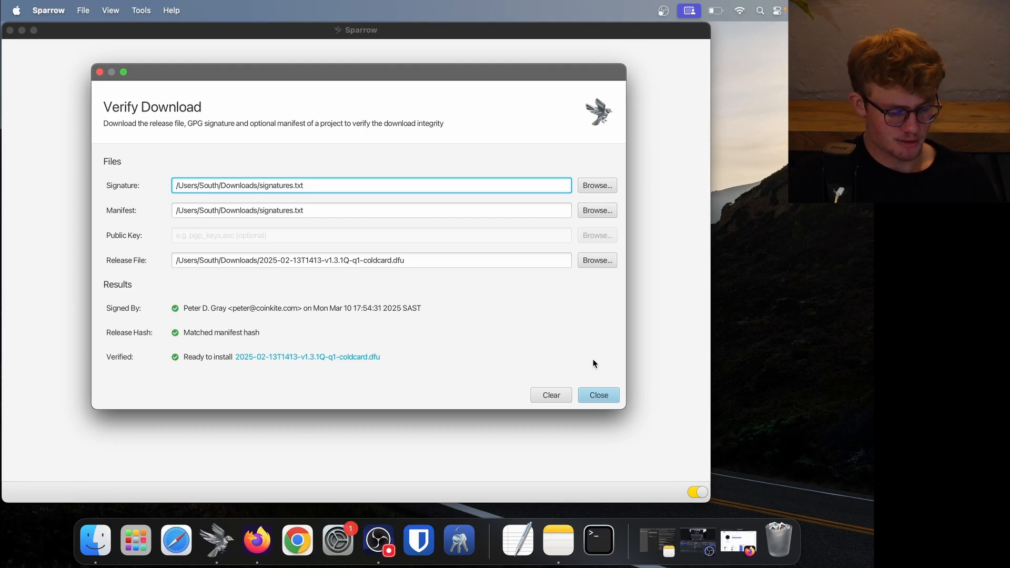
# - Drag the firmware .dfu file from Downloads onto the CC SD card in Finder
pyautogui.click(597, 395)
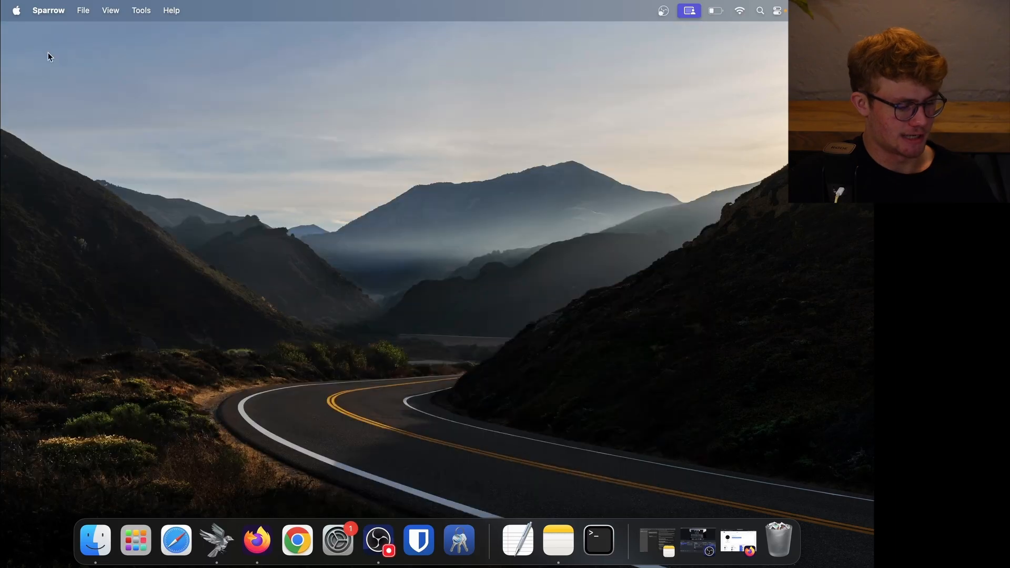
pyautogui.click(94, 540)
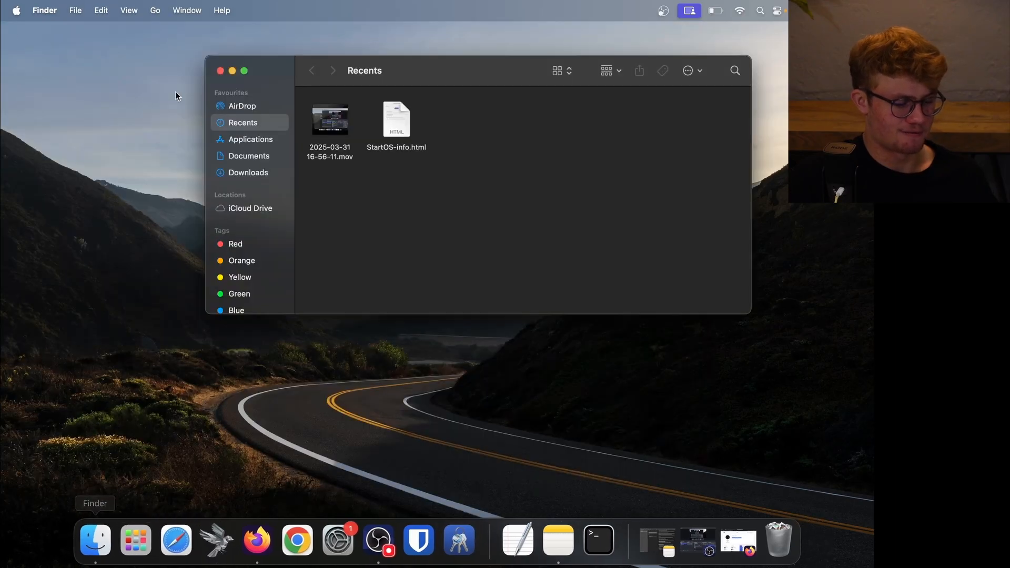
pyautogui.click(248, 172)
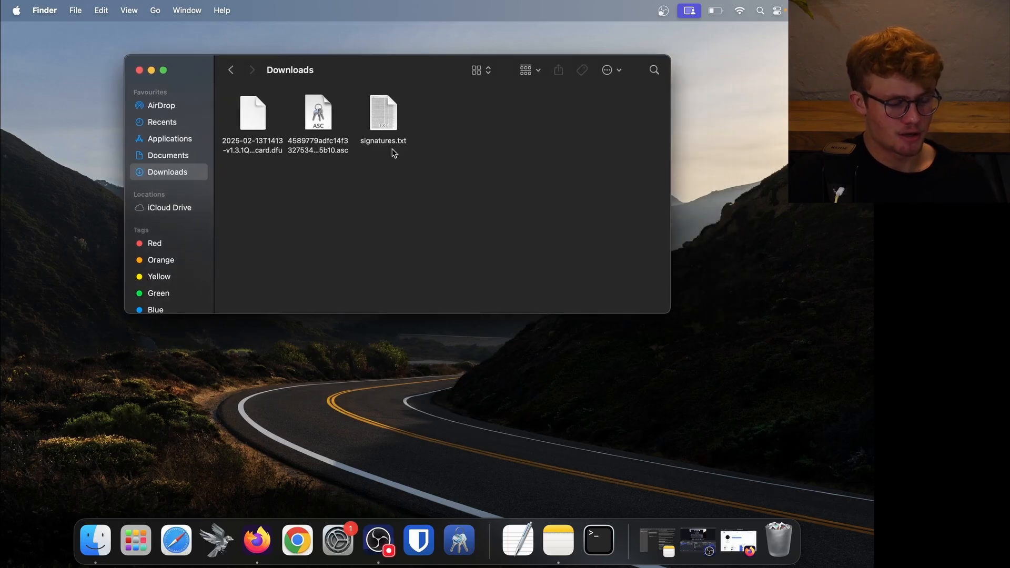
pyautogui.moveTo(396, 217)
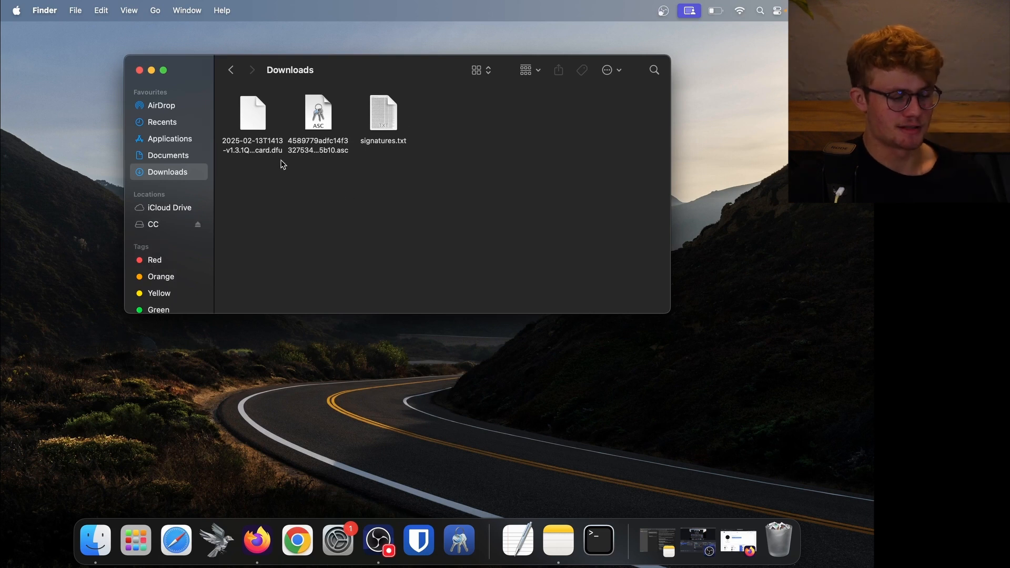
pyautogui.moveTo(253, 129)
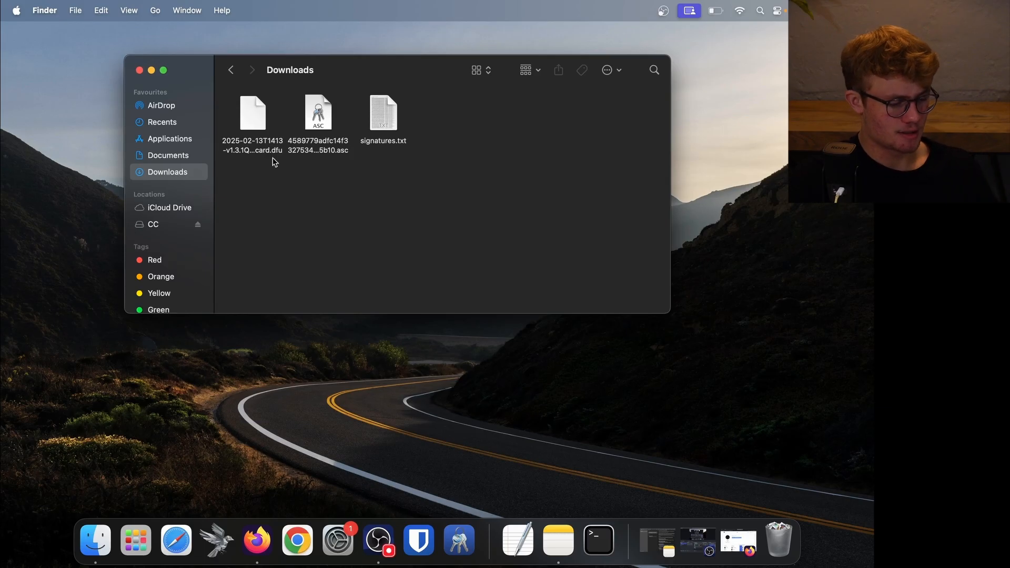
pyautogui.moveTo(252, 115); pyautogui.dragTo(206, 224)
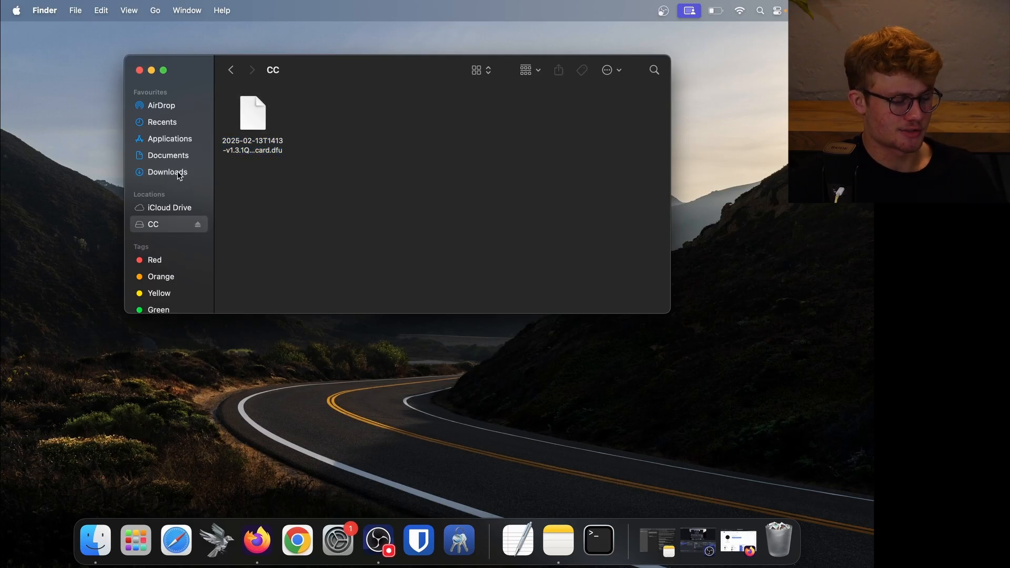
pyautogui.click(167, 172)
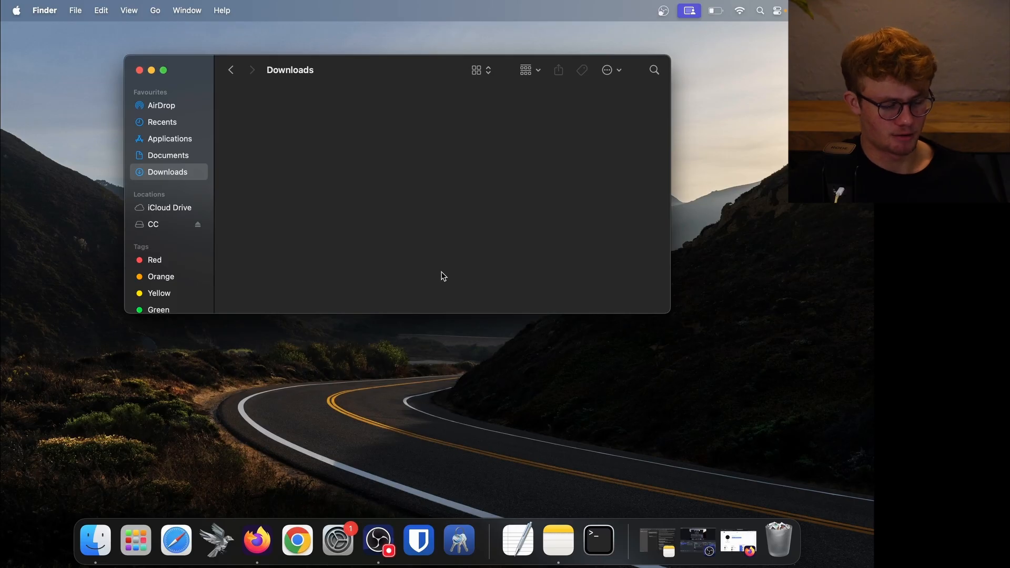
pyautogui.moveTo(202, 228)
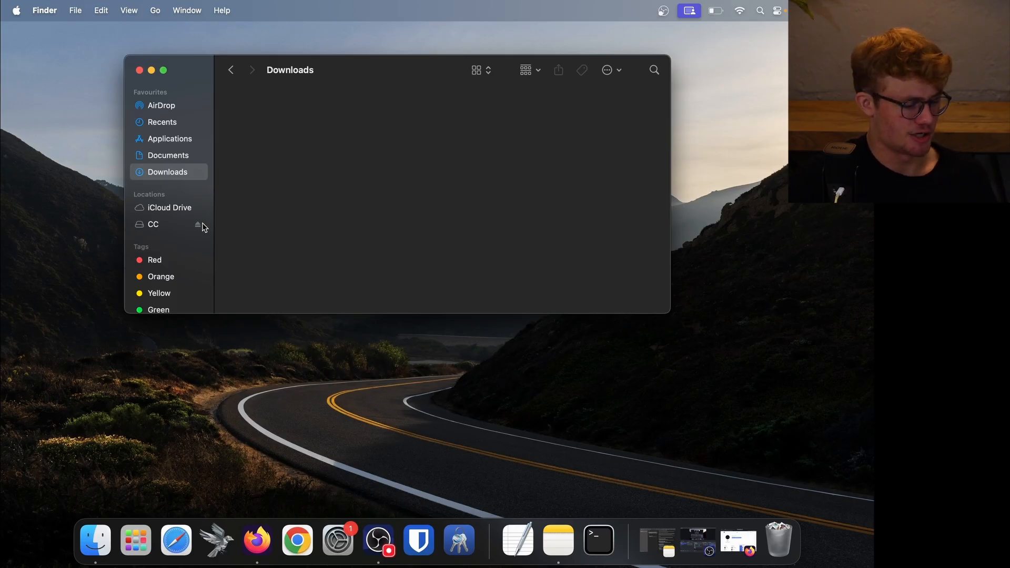
pyautogui.moveTo(358, 253)
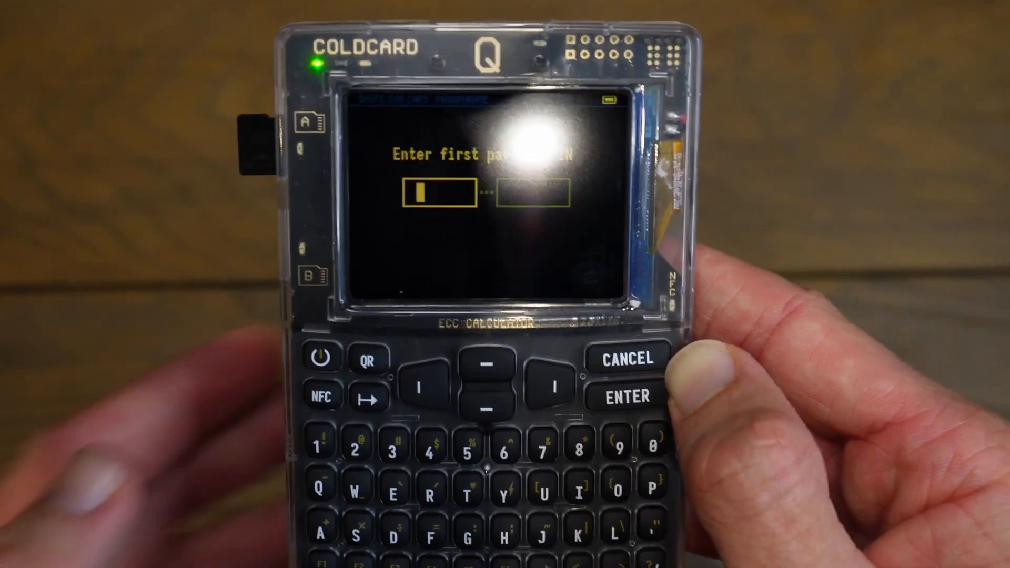
# - Unlock the Coldcard Q and open Advanced/Tools > Upgrade Firmware > Show Version
pyautogui.click(626, 396)
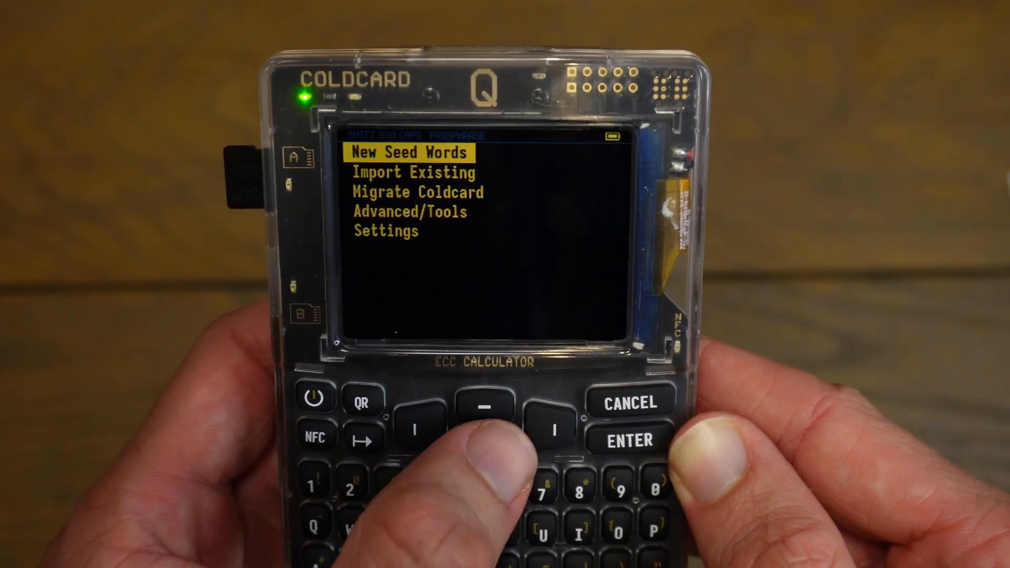
pyautogui.press('down')
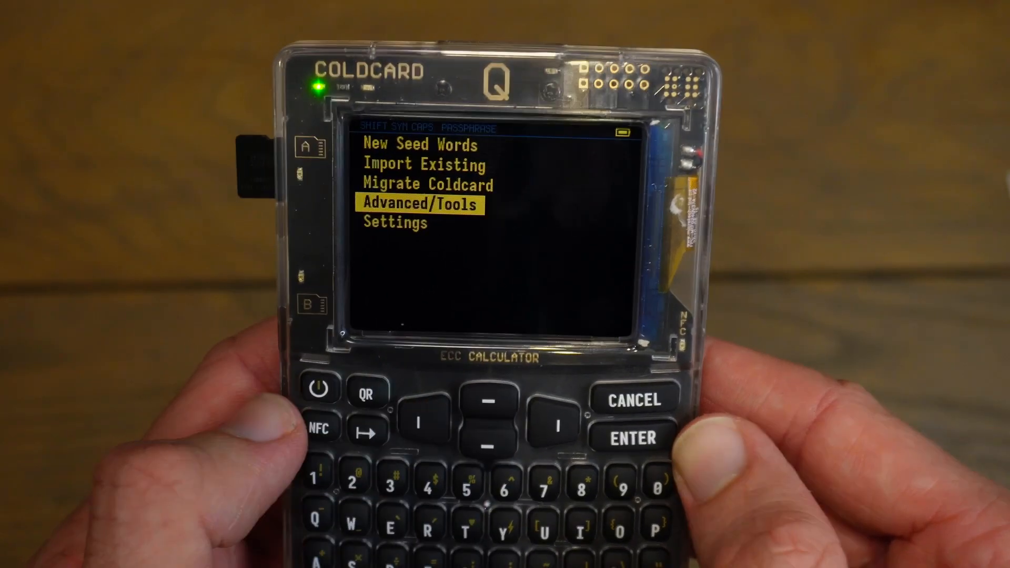
pyautogui.click(628, 437)
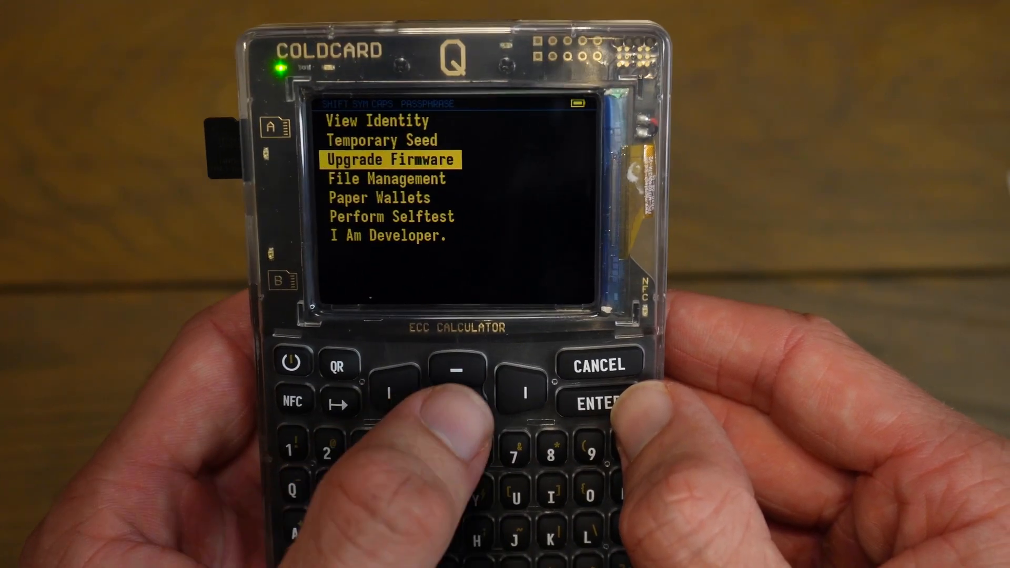
pyautogui.click(601, 396)
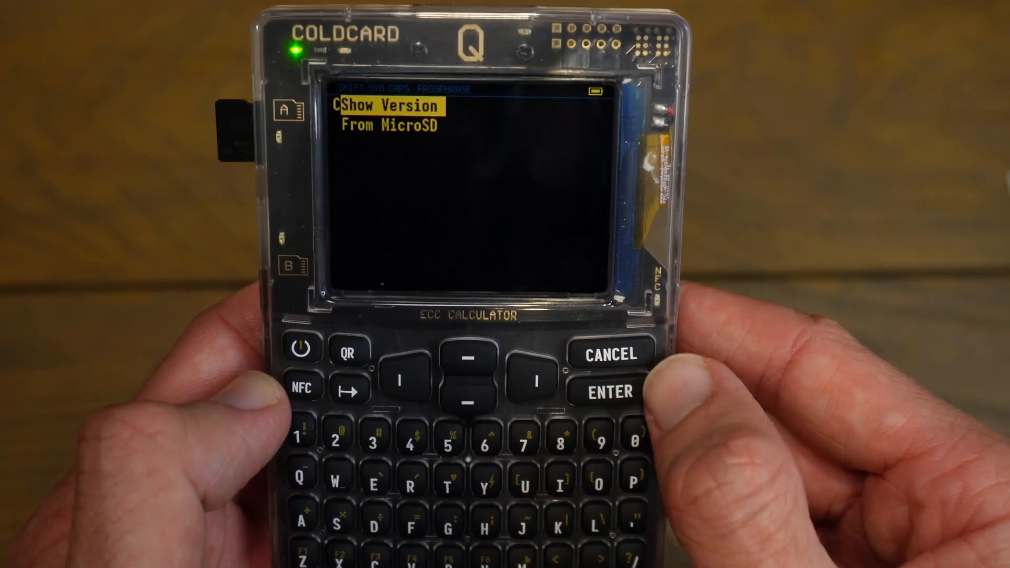
pyautogui.click(607, 392)
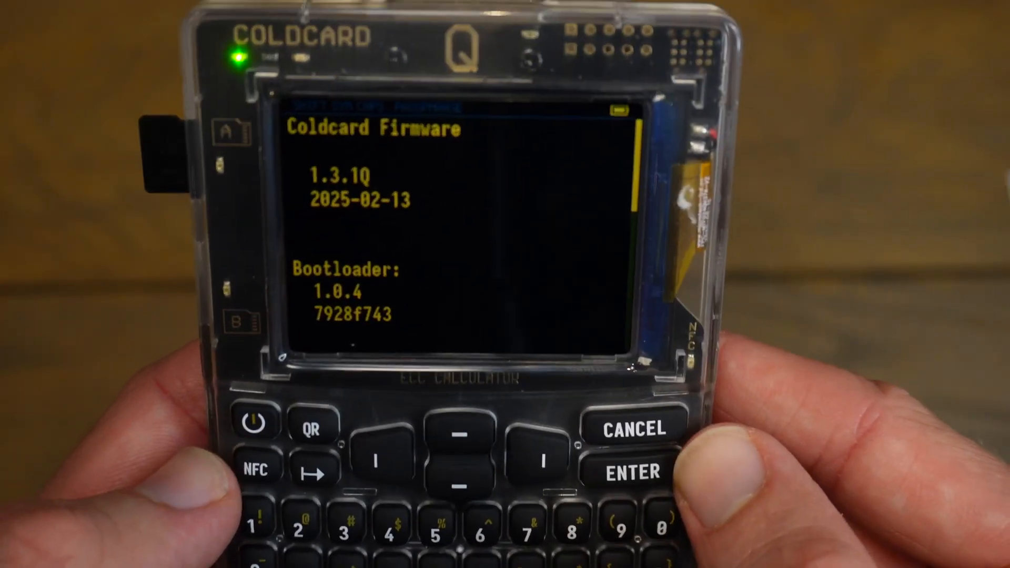